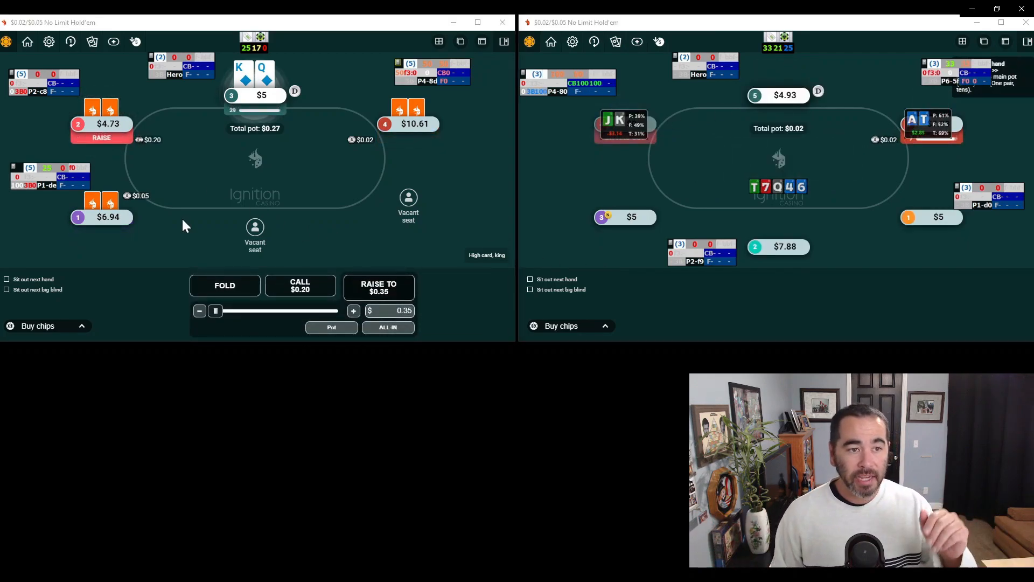
Pause the replay on the King-Queen of diamonds hand for discussion, then resume it.
click(516, 561)
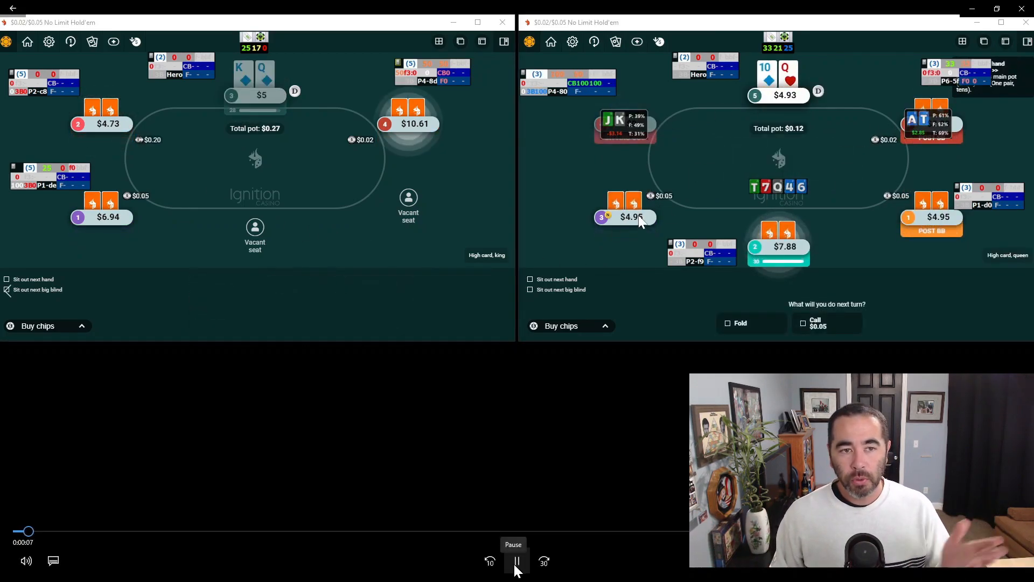
click(516, 562)
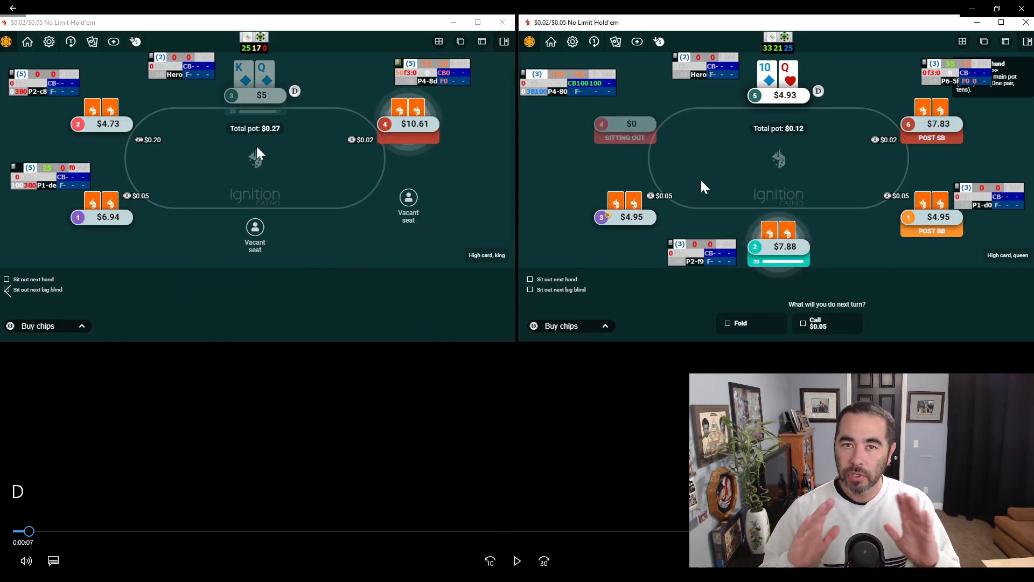
mouse_move(213, 87)
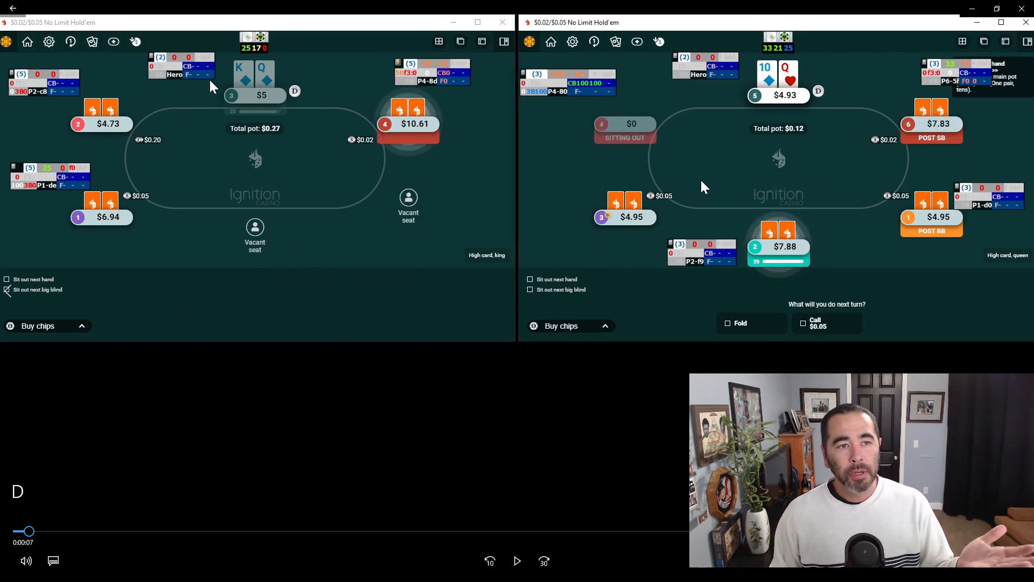
mouse_move(161, 69)
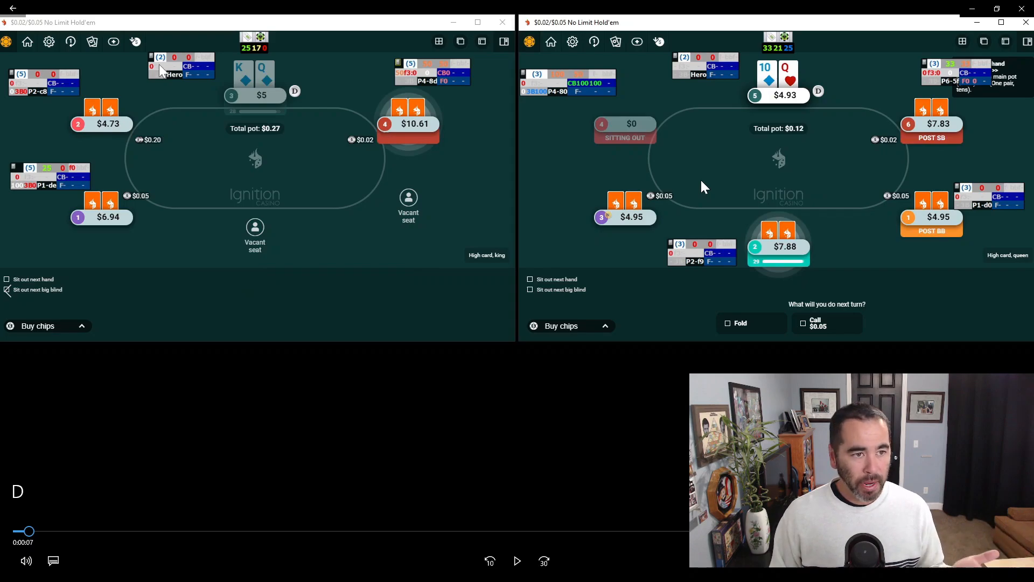
mouse_move(153, 153)
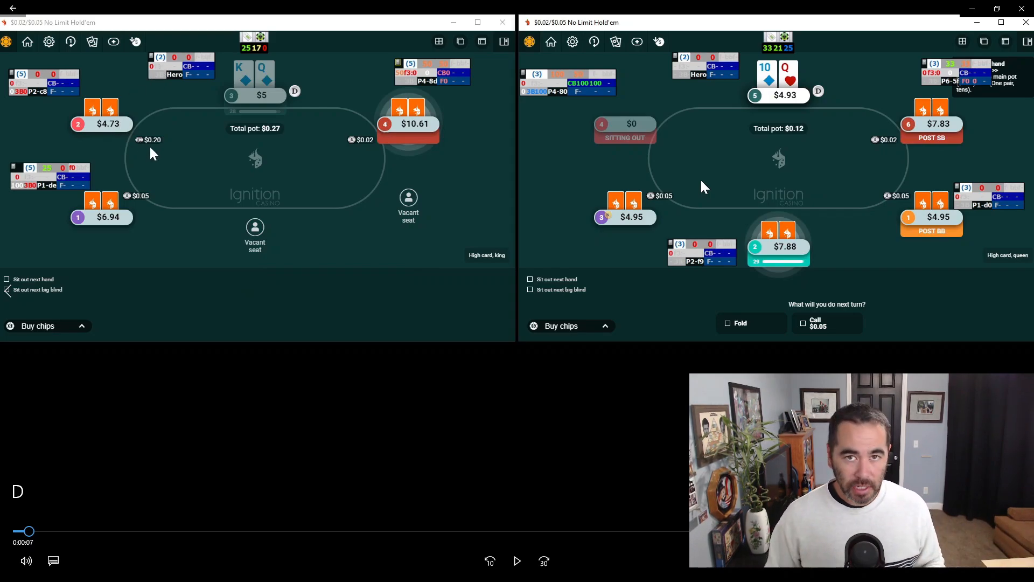
mouse_move(260, 131)
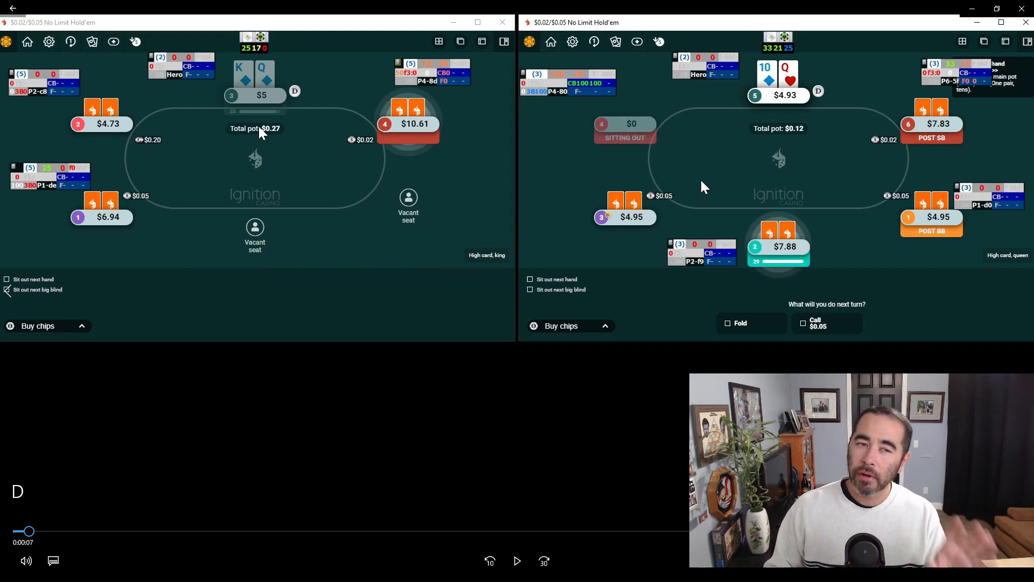
mouse_move(139, 128)
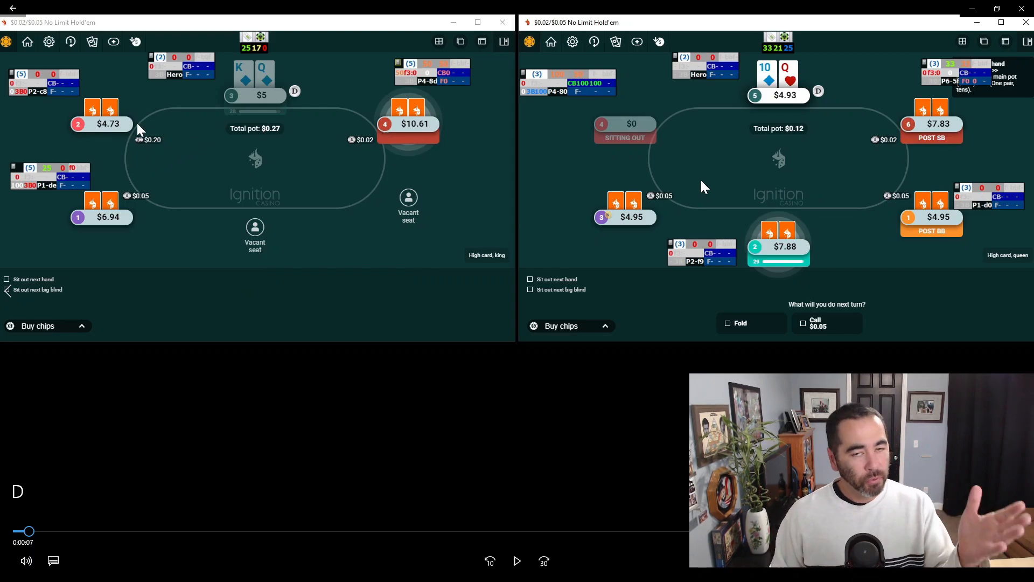
mouse_move(421, 147)
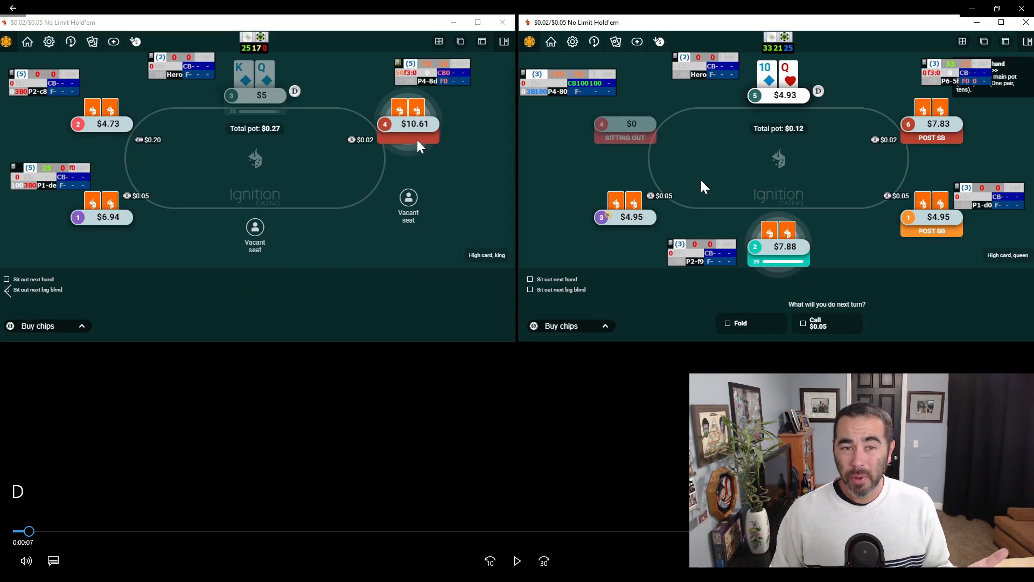
mouse_move(127, 236)
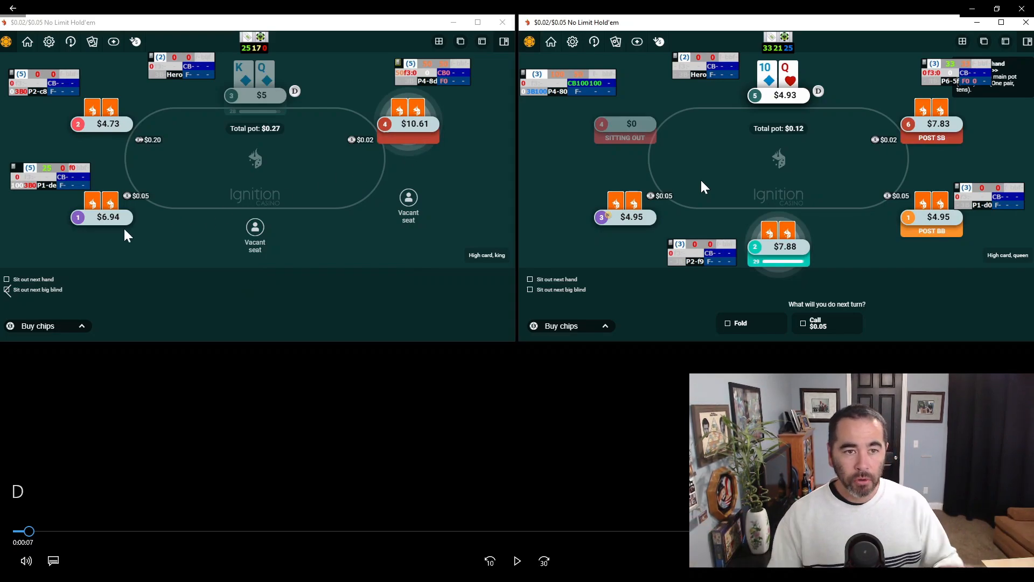
mouse_move(243, 137)
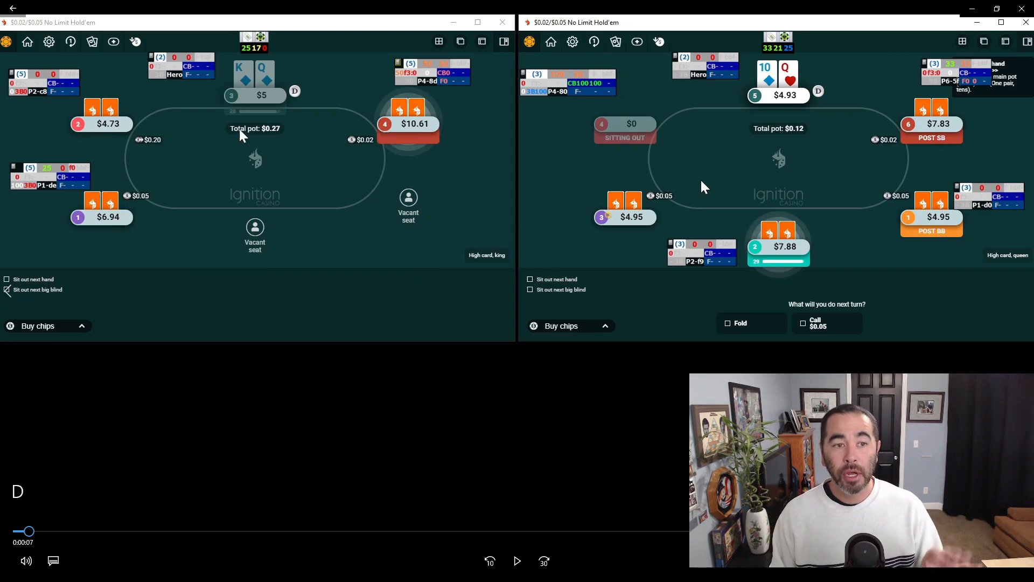
mouse_move(163, 147)
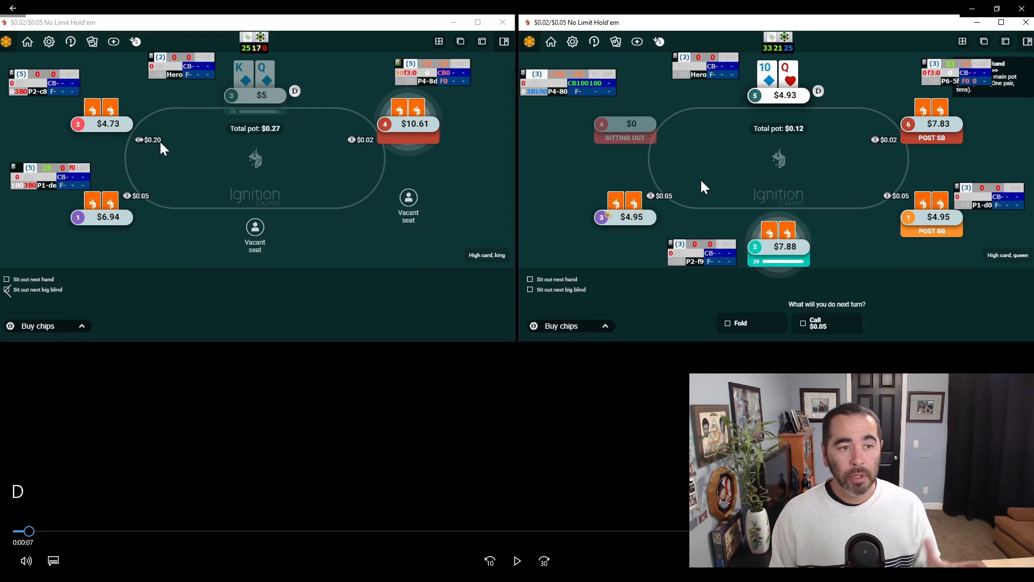
click(517, 560)
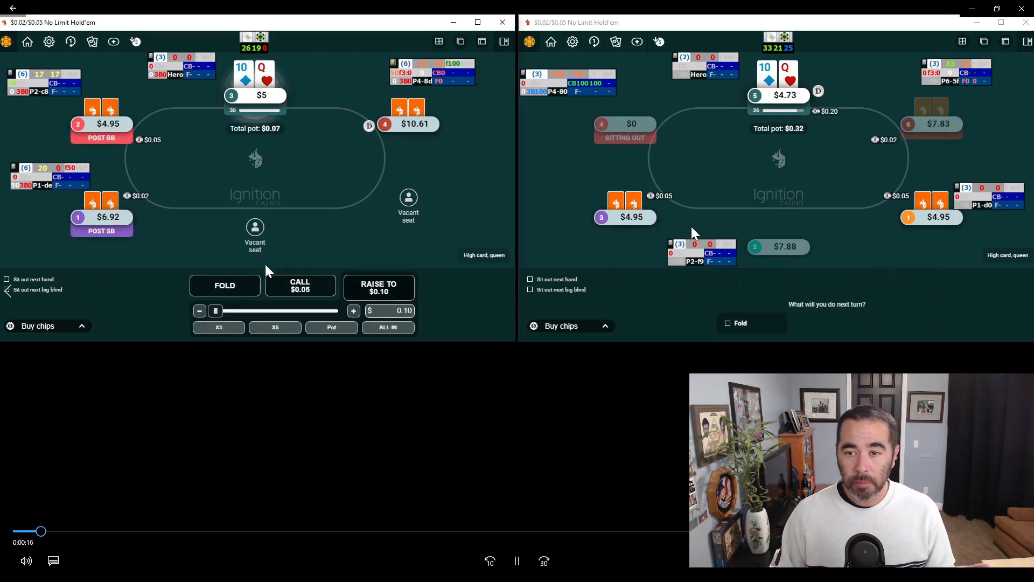
Let playback continue until pocket aces reach the 6-5-K flop.
click(225, 284)
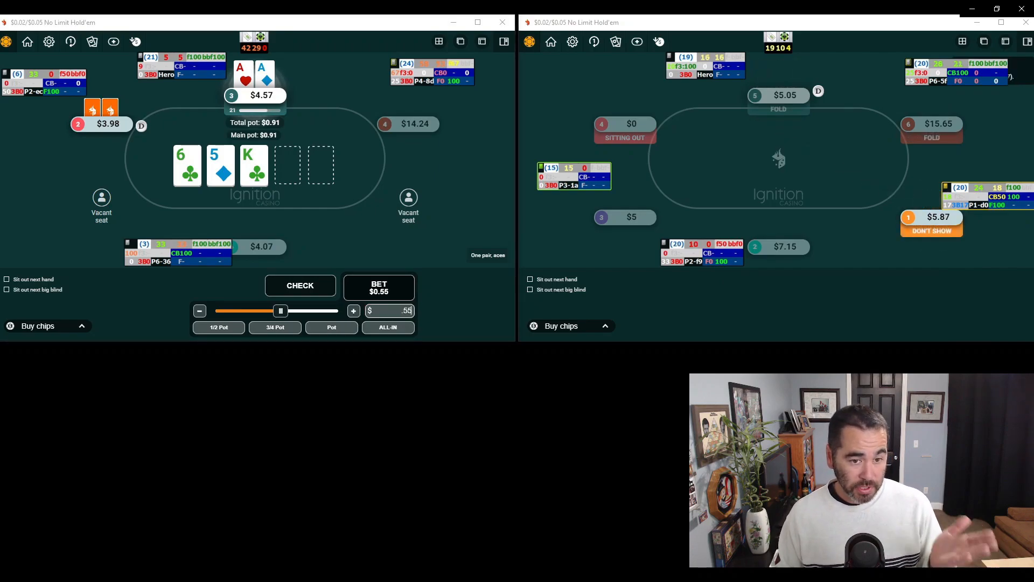
Let playback run through the aces hand until Ace-King of diamonds is dealt preflop.
click(378, 289)
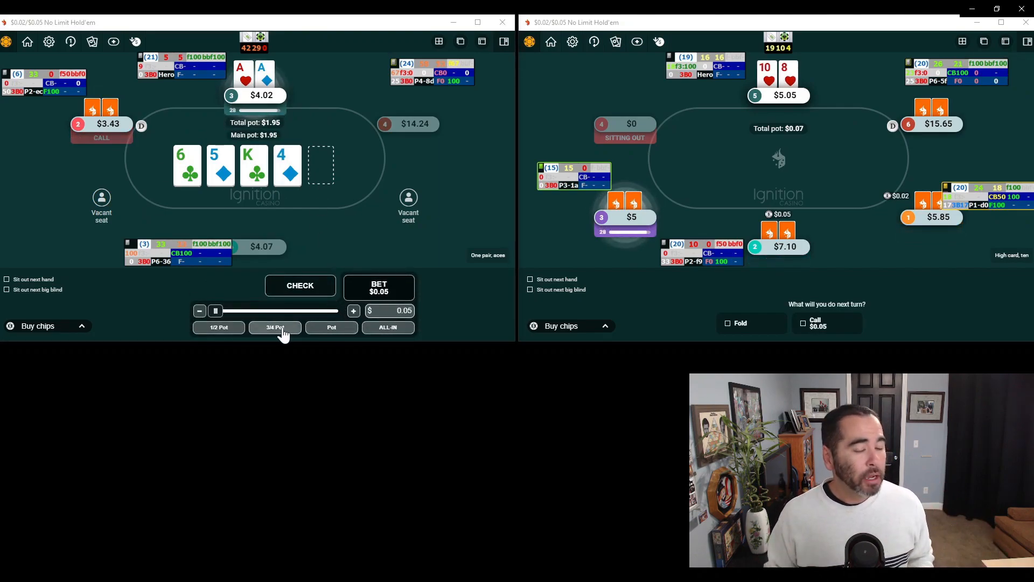
click(274, 328)
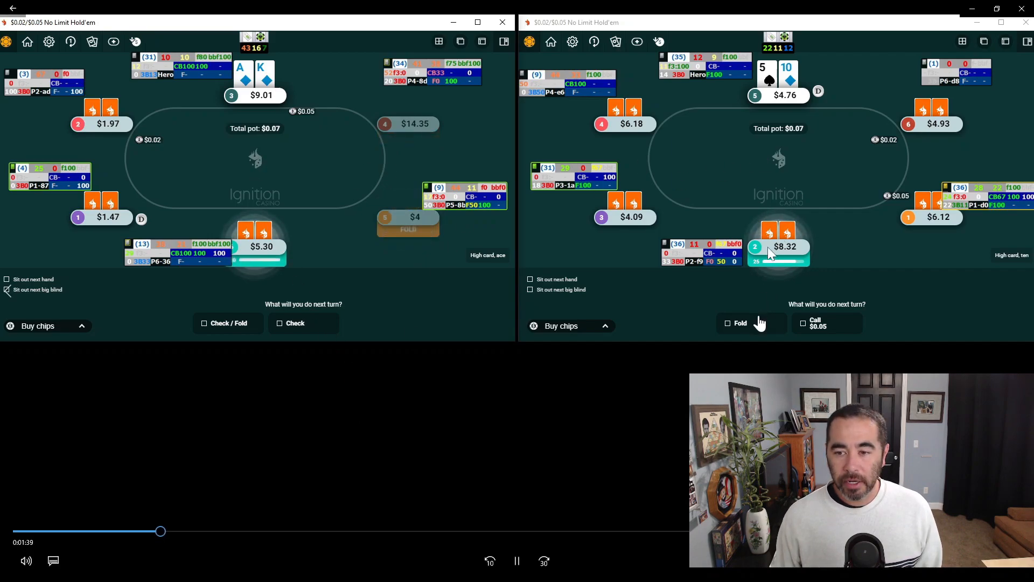
Pause after the Ace-King turn bet to discuss, then resume to the King-Four and Ace-Ten deal.
click(729, 323)
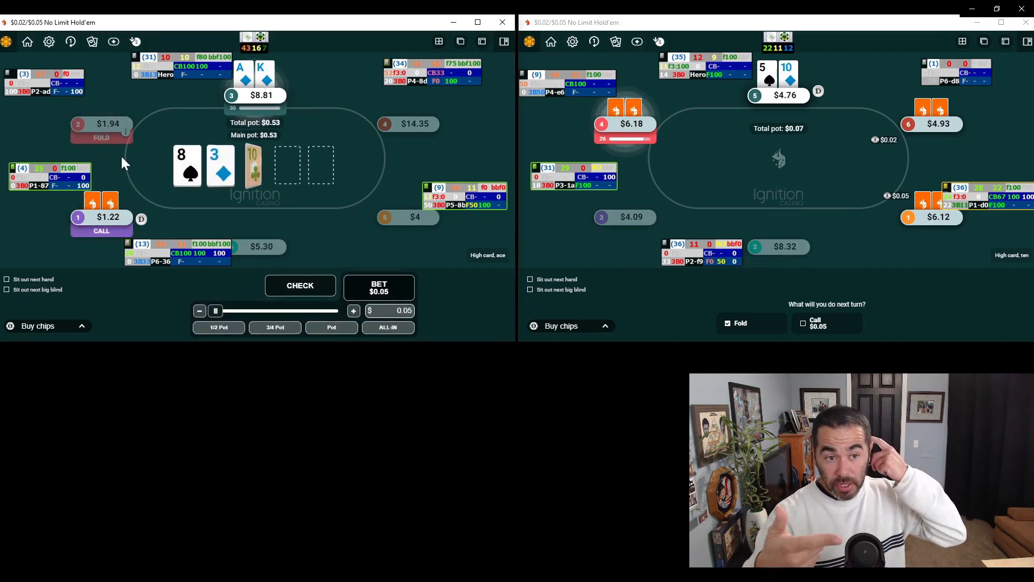
click(299, 285)
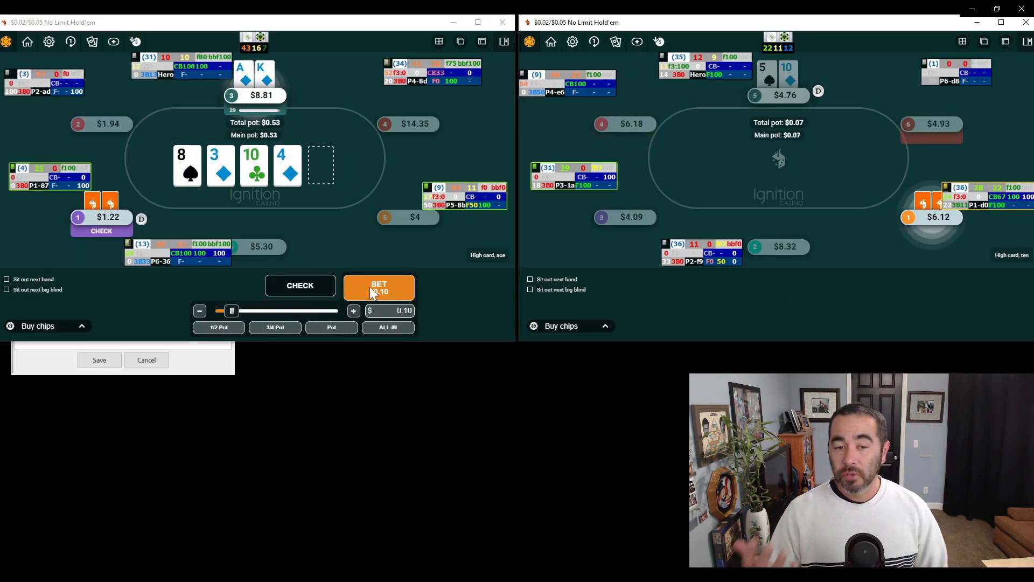
click(378, 289)
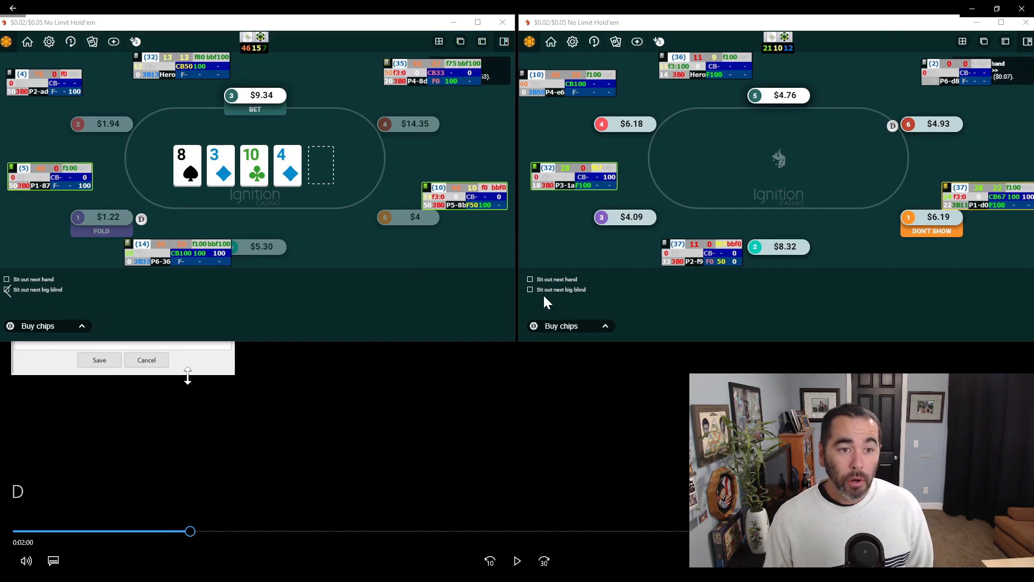
mouse_move(261, 204)
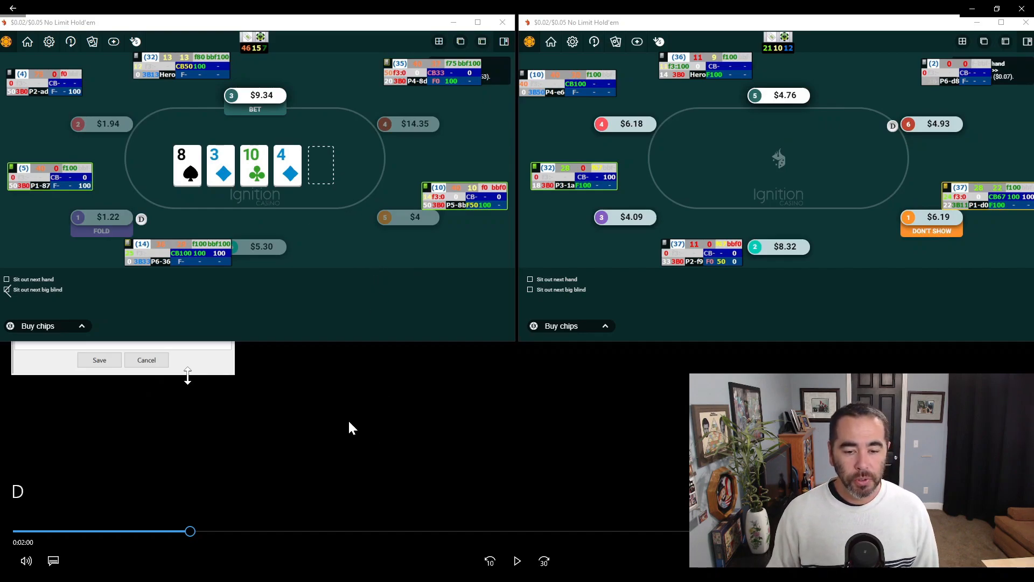
mouse_move(132, 321)
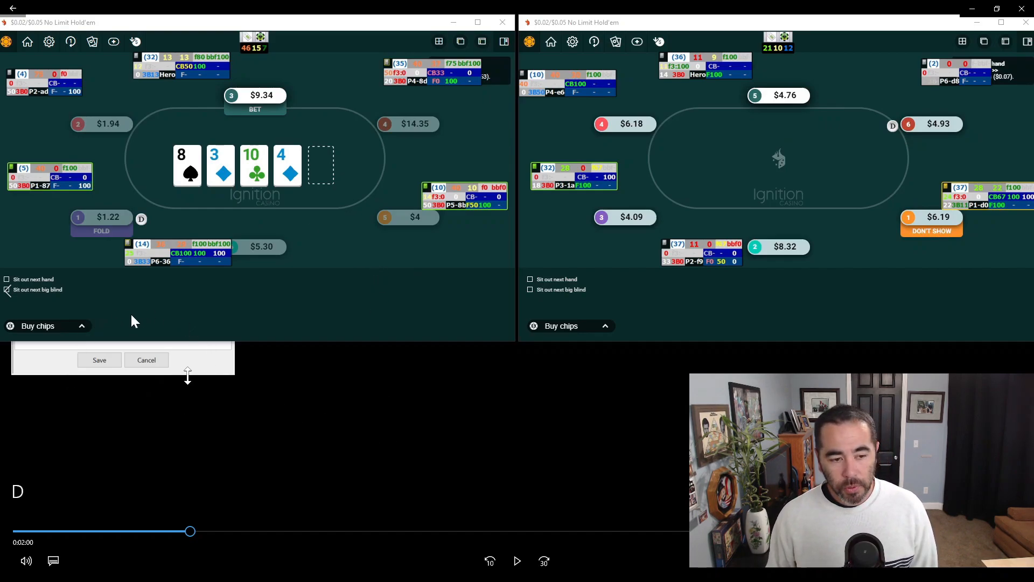
mouse_move(491, 561)
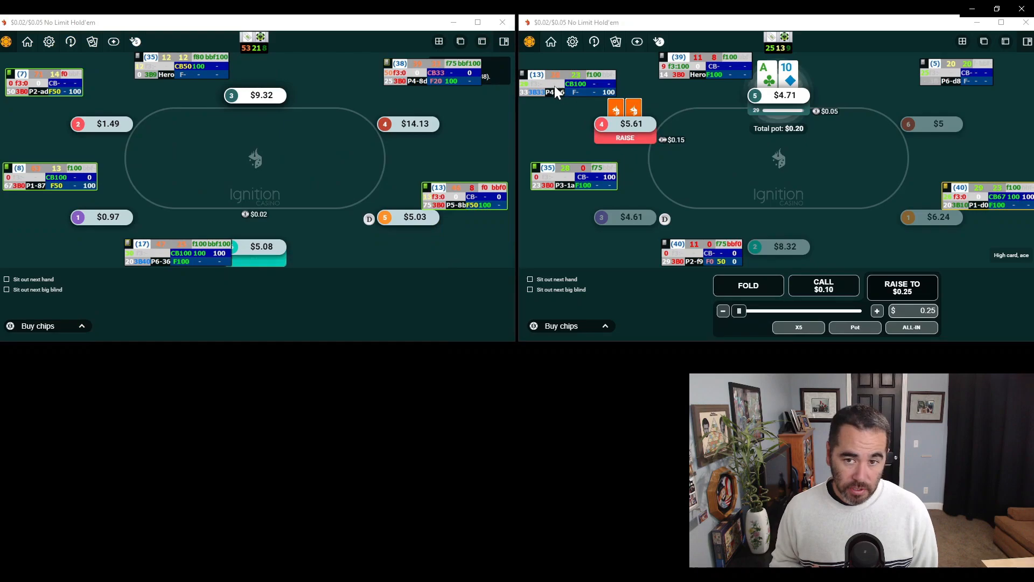
click(877, 310)
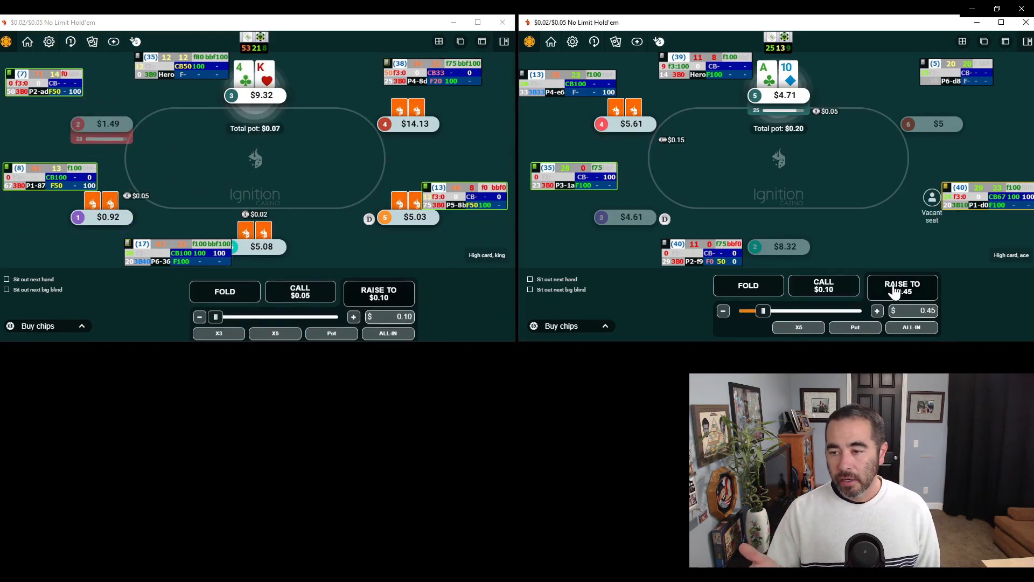
Raise Ace-Ten to $0.45 preflop, bet the 4-3-8 flop and turn, and take the pot on the river.
click(902, 289)
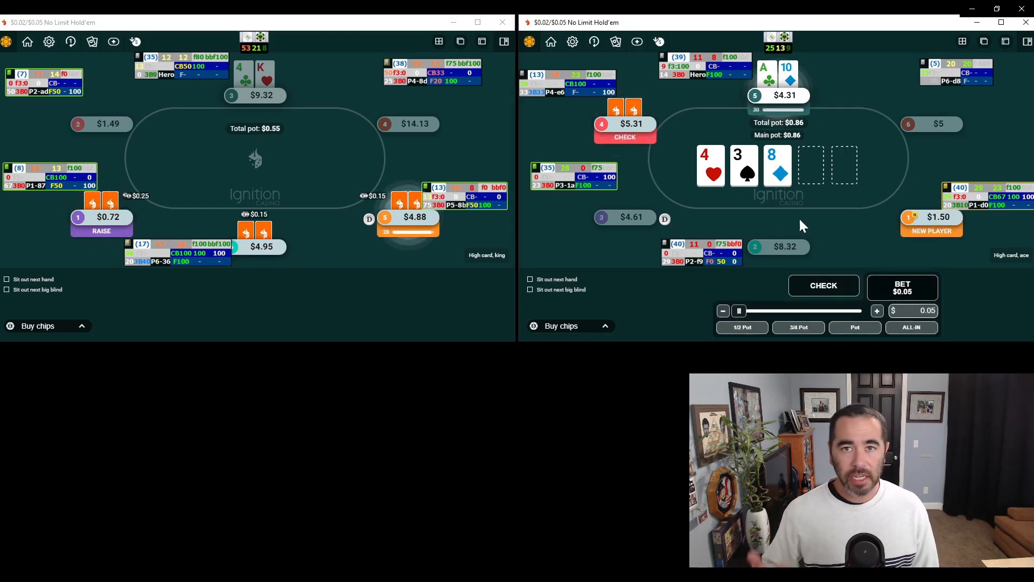
click(877, 310)
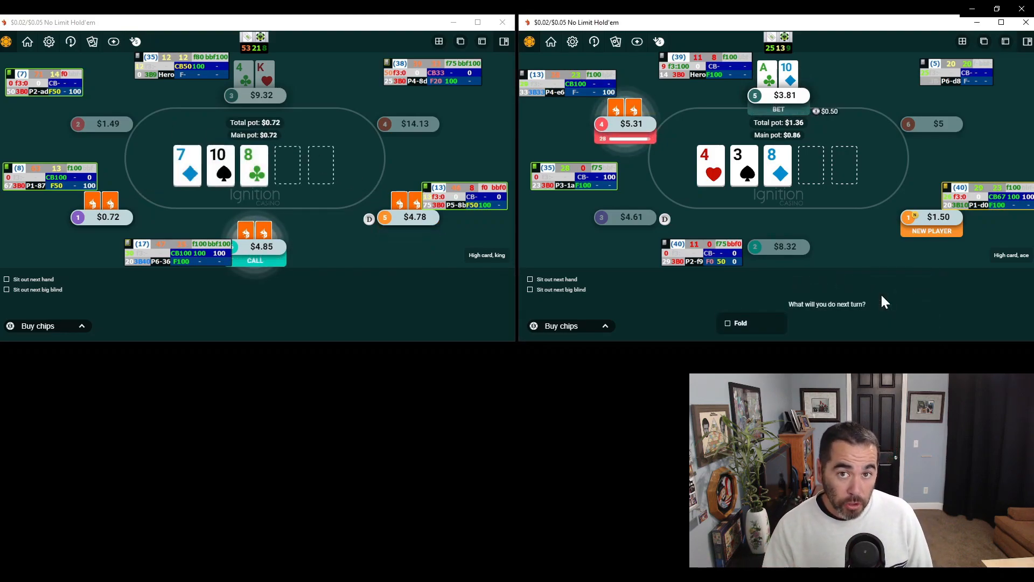
click(254, 260)
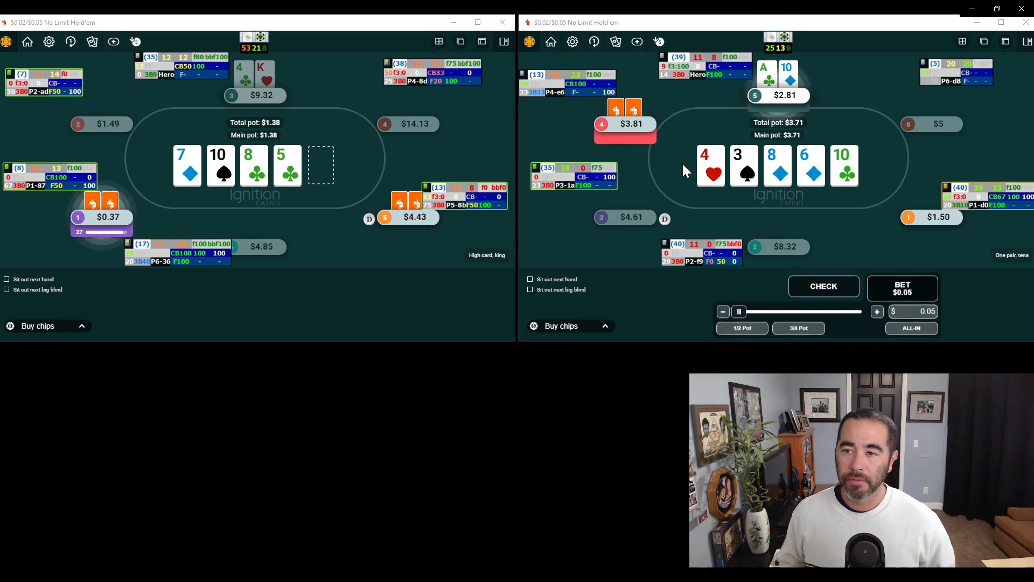
click(824, 286)
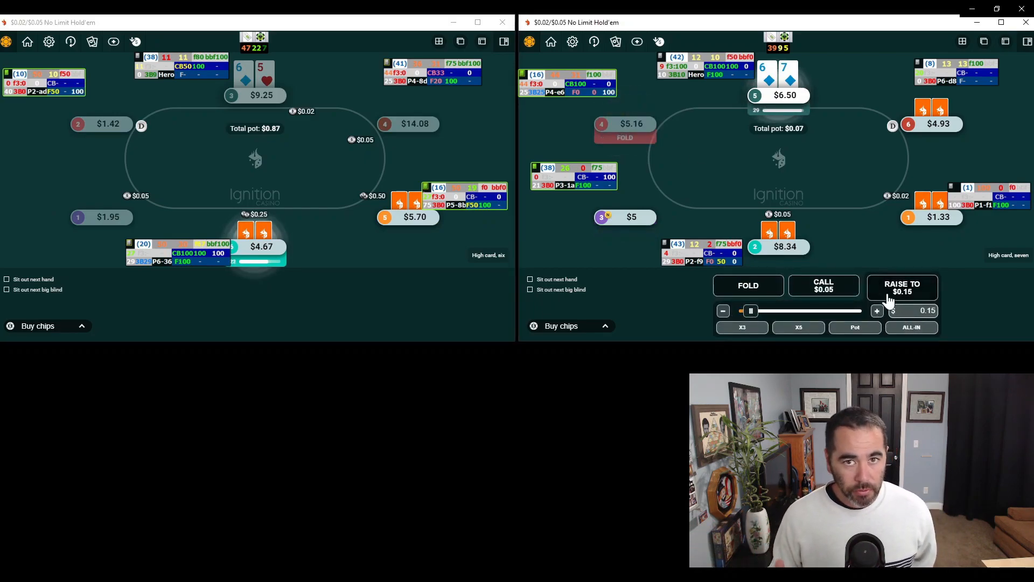
Raise six-seven of diamonds to $0.15 and get called to the 2-5-8 flop.
click(902, 287)
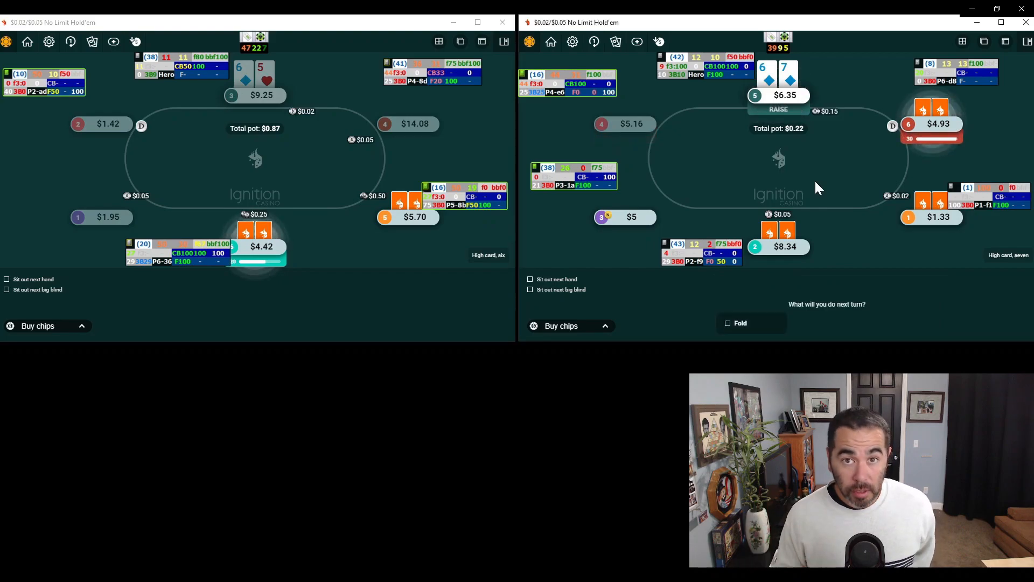
click(254, 260)
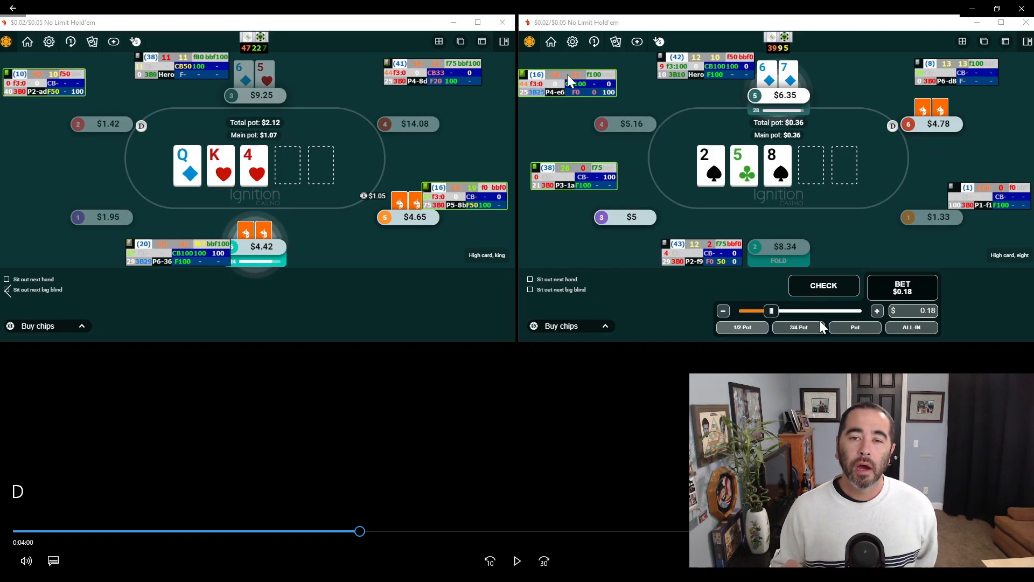
mouse_move(551, 99)
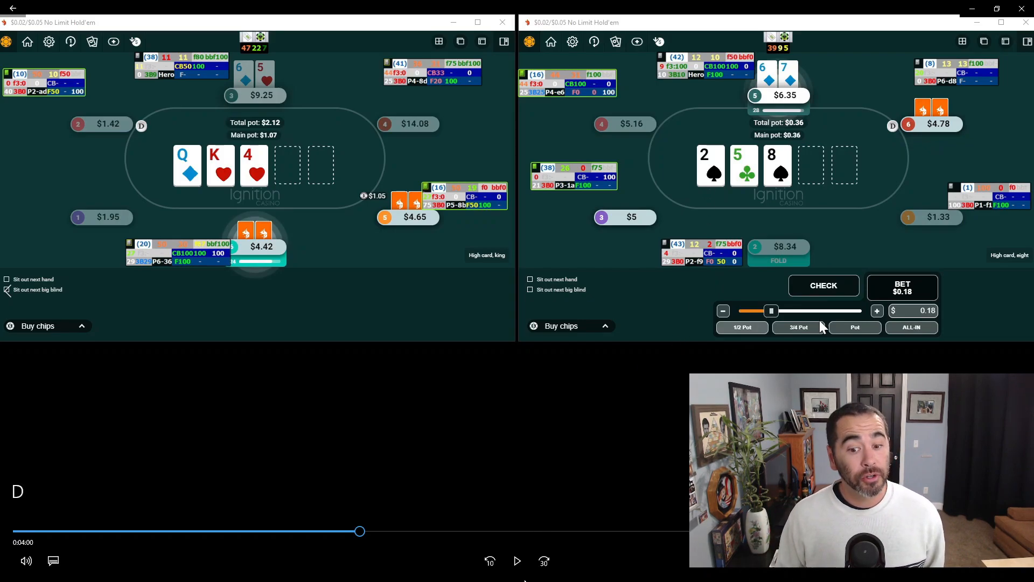
Resume the replay so the Seven-Six flop bet gets called and the paired-eight turn arrives.
click(517, 561)
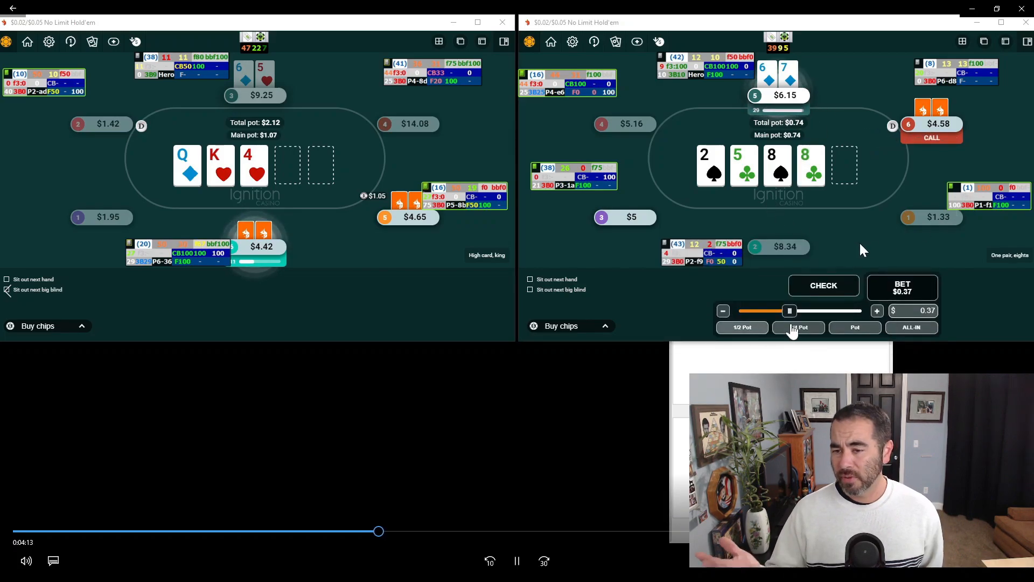
Bet half pot on the turn to force a fold, then tag the bottom-seat opponent's note red.
click(799, 328)
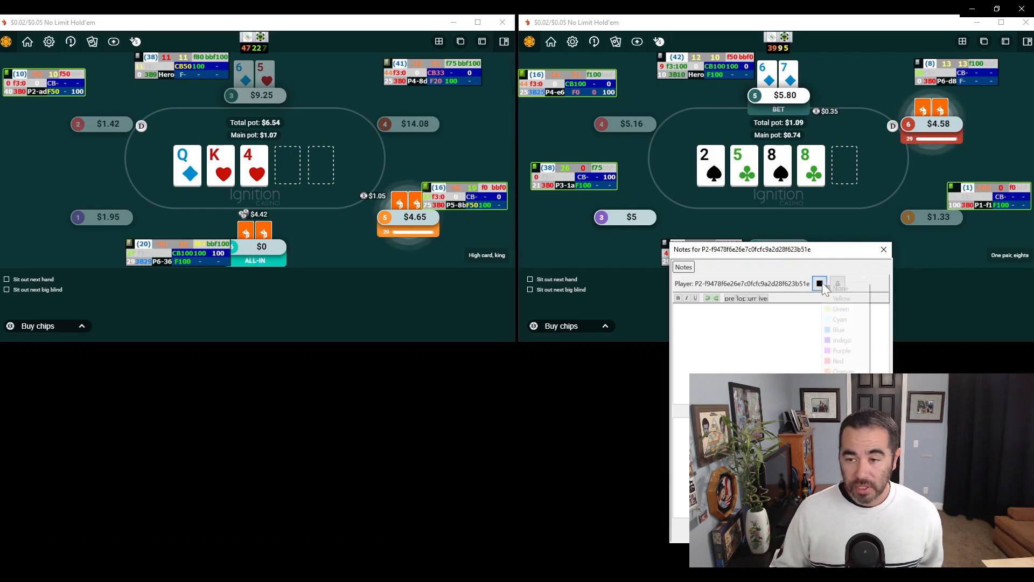
click(883, 249)
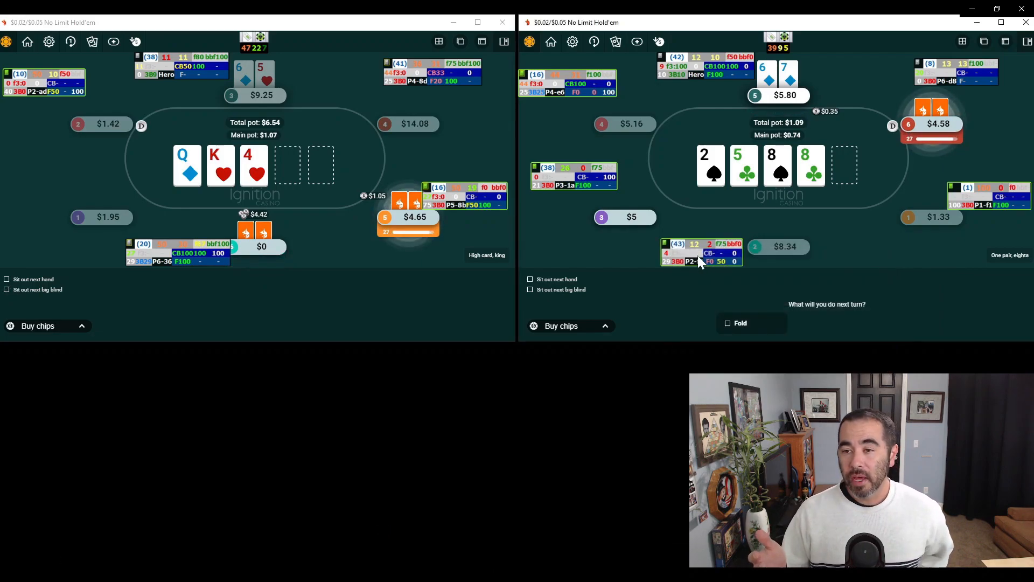
click(699, 261)
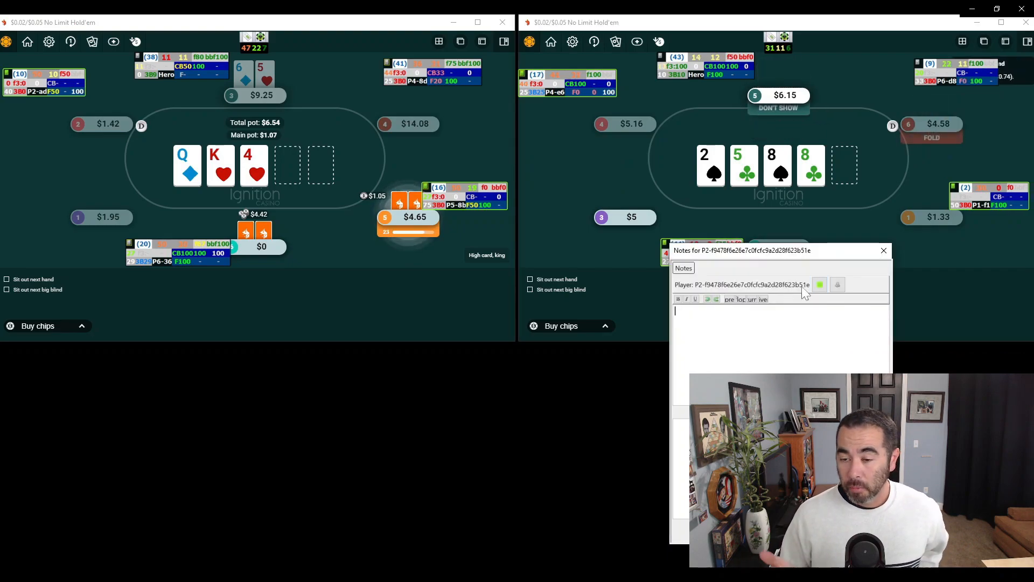
click(820, 285)
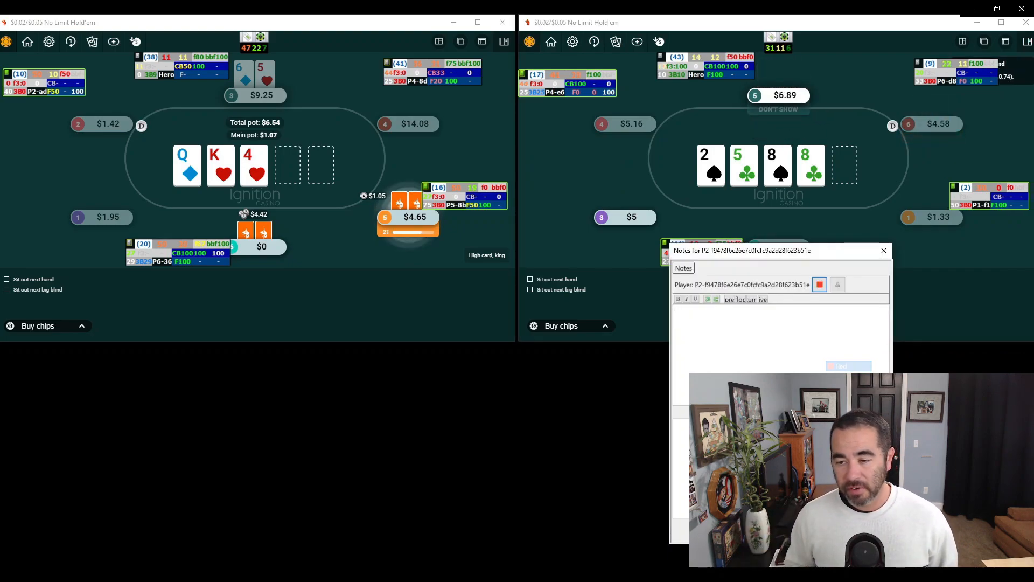
click(882, 251)
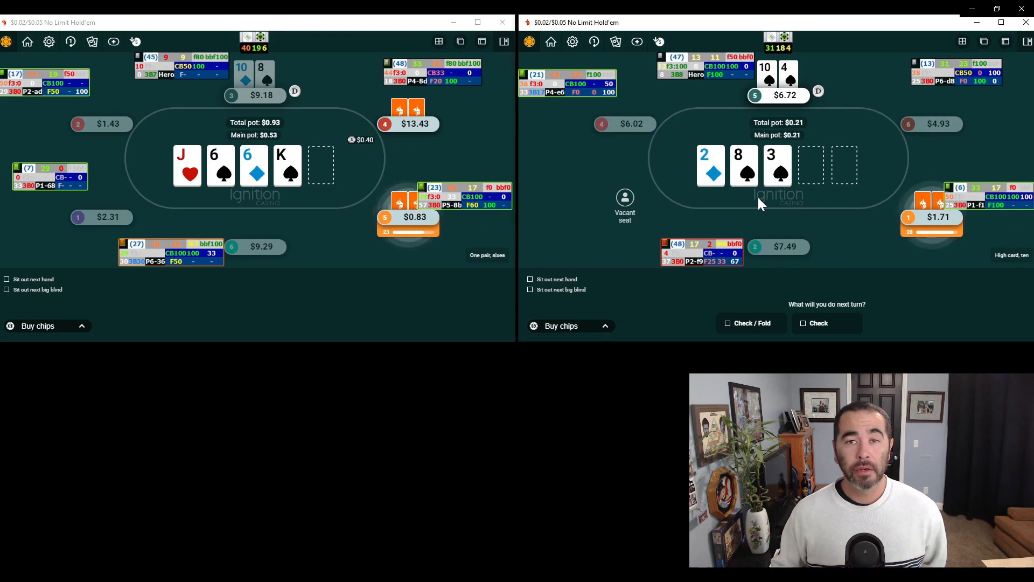
mouse_move(777, 202)
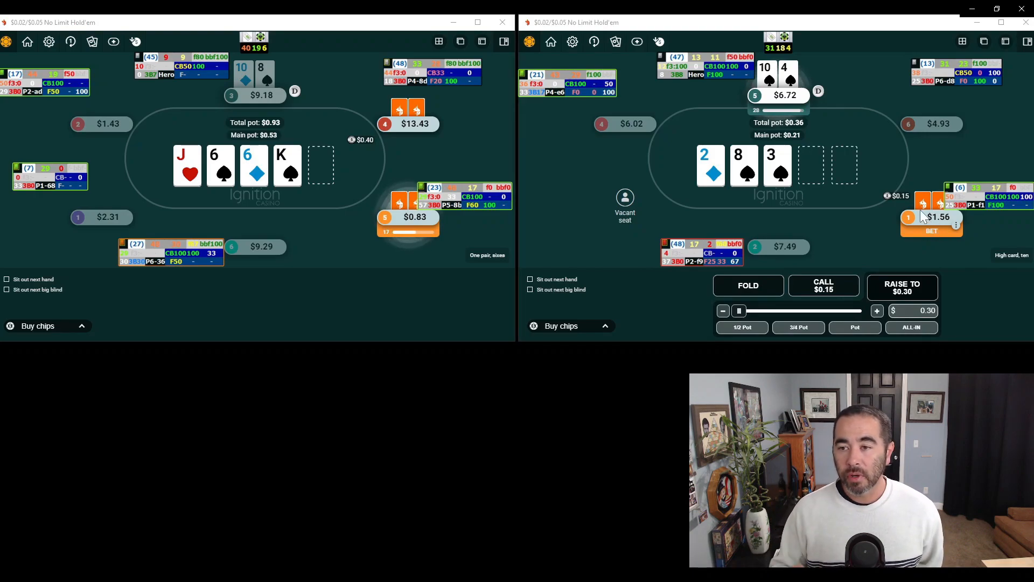
mouse_move(982, 205)
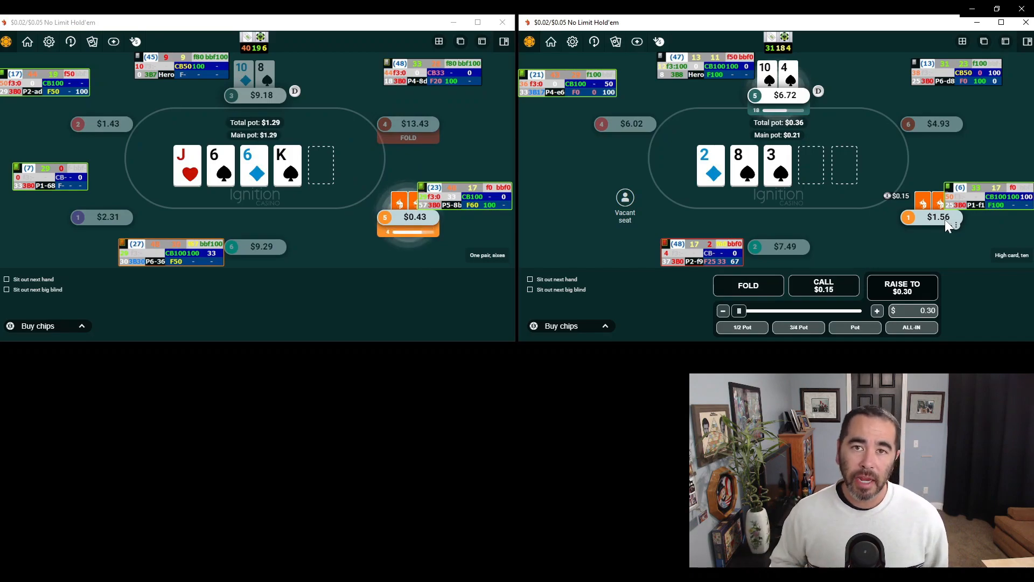
Fold Ten-Four to the $0.15 bet on the 2-8-3 flop.
click(748, 284)
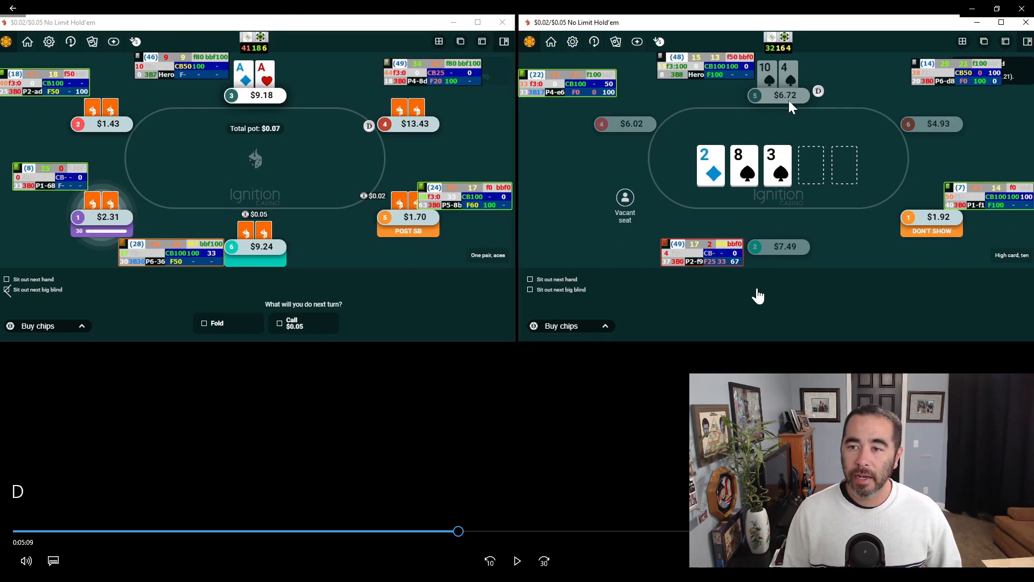
mouse_move(653, 139)
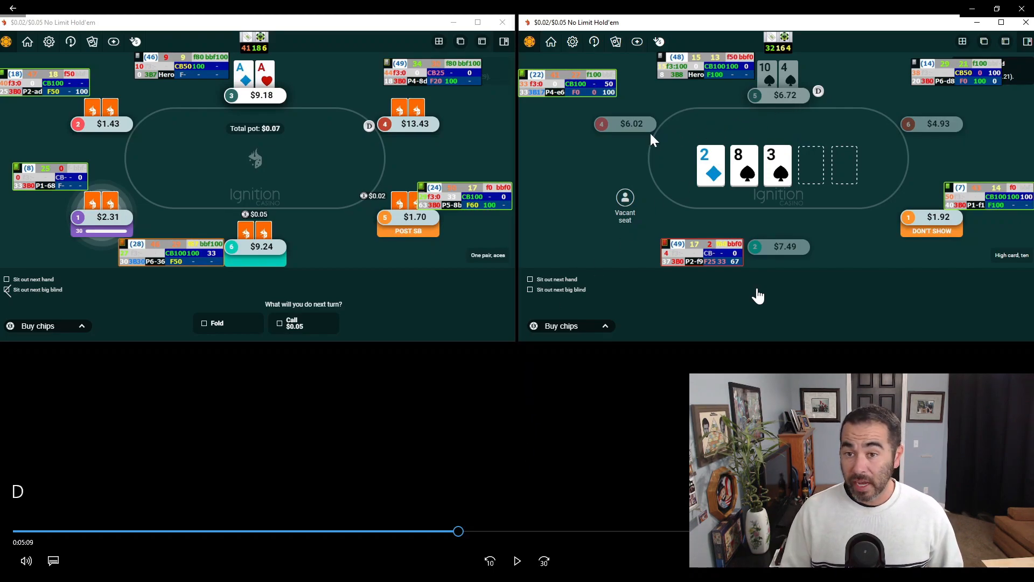
mouse_move(896, 177)
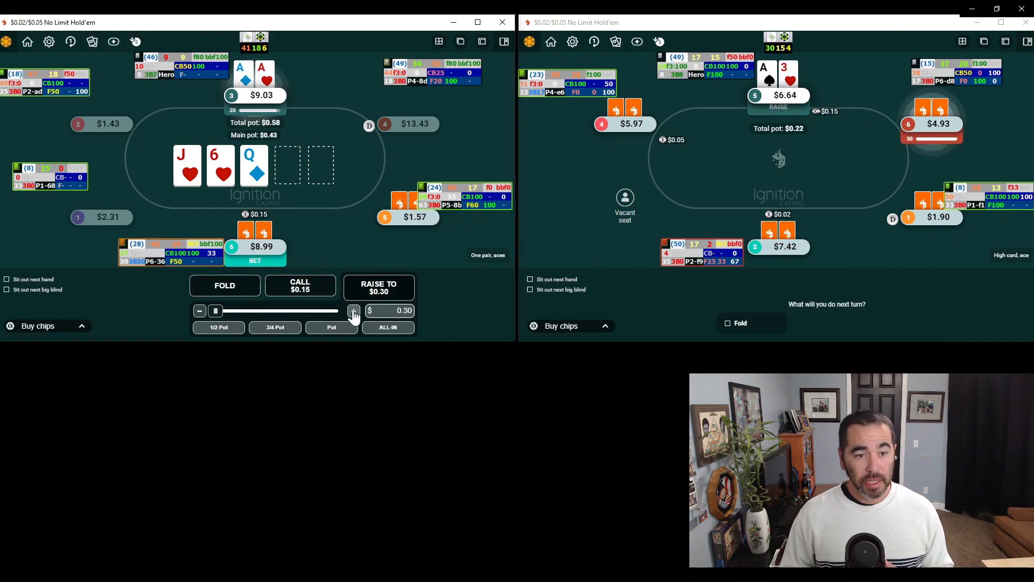
Raise the flop to $0.45 with pocket aces and bet the turn, then open-raise Ace-Ten of diamonds on the right table.
click(354, 310)
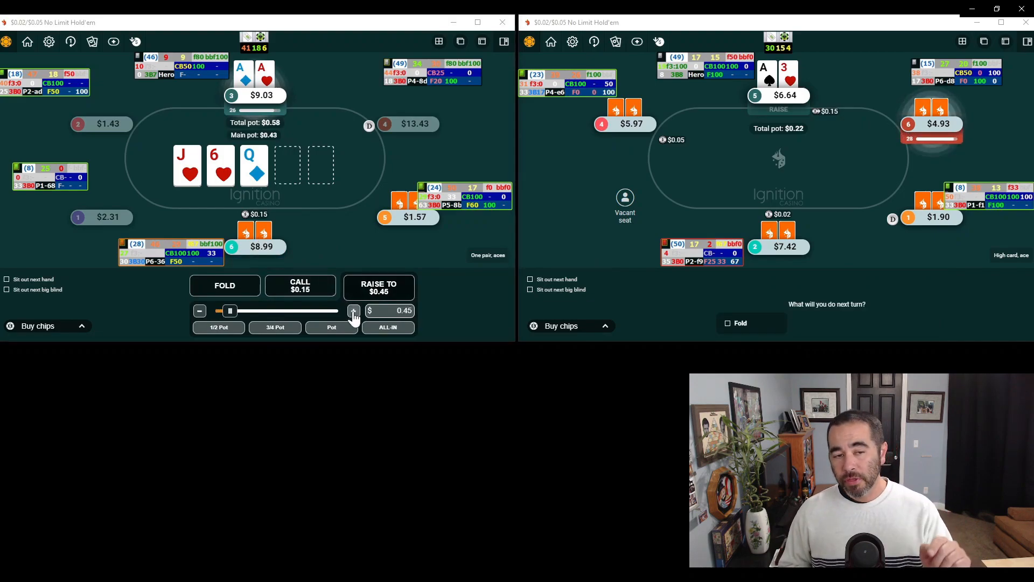
click(353, 311)
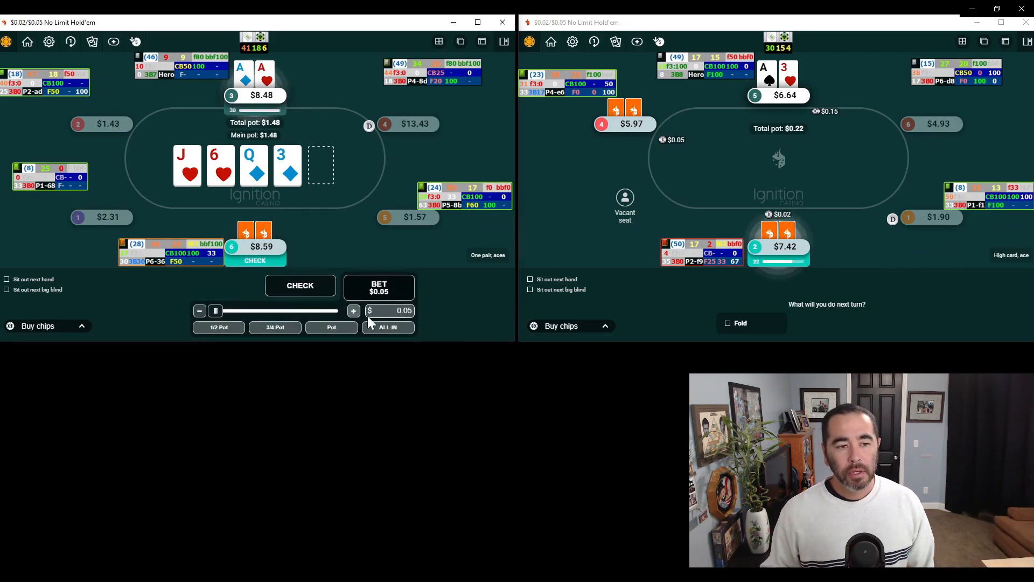
click(332, 328)
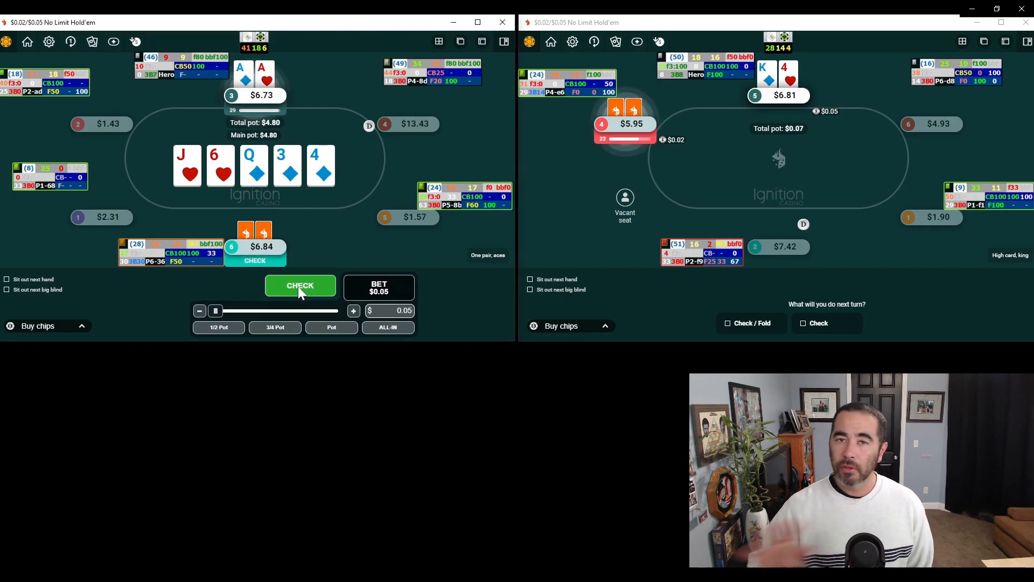
click(300, 286)
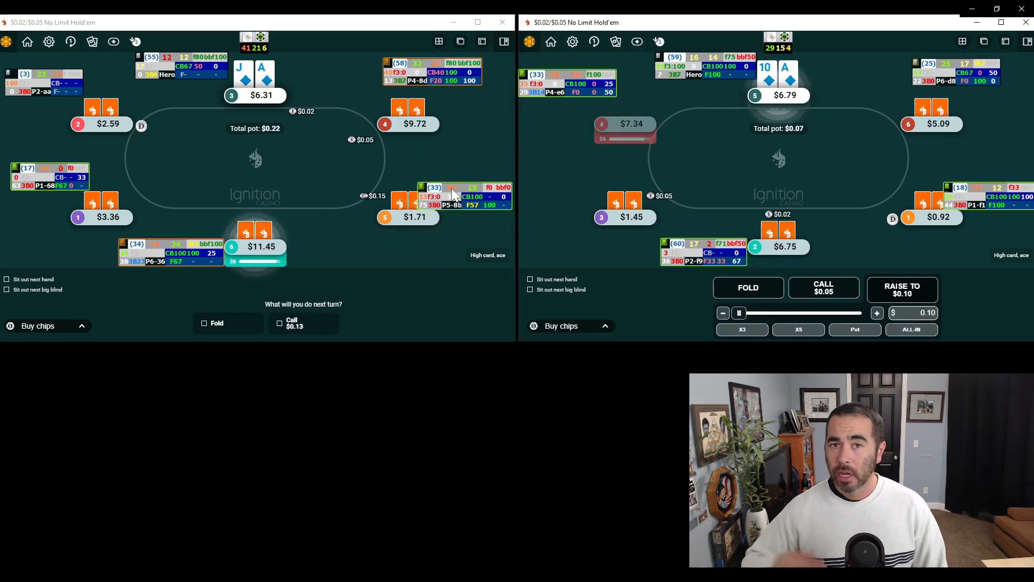
click(877, 310)
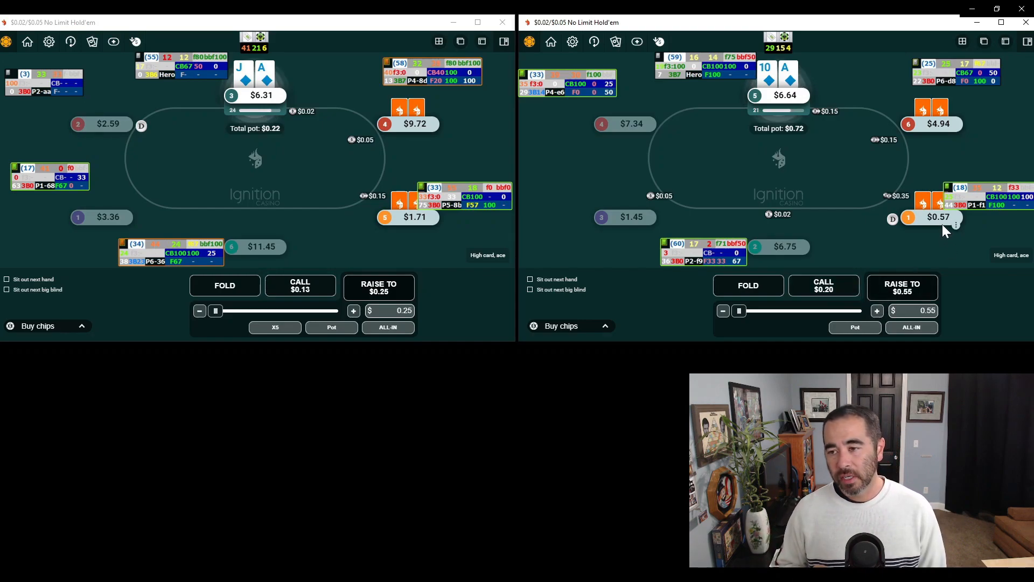
Get all-in on the 7-3-2 diamond flop with A♦10♦ and pre-select Fold for 3-8 on the left table.
triple_click(915, 311)
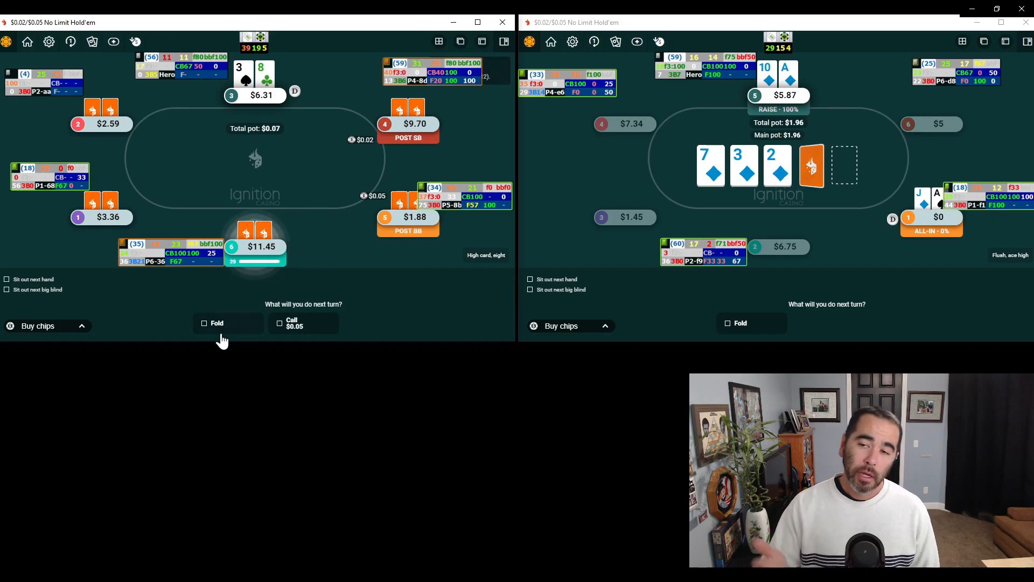
click(203, 322)
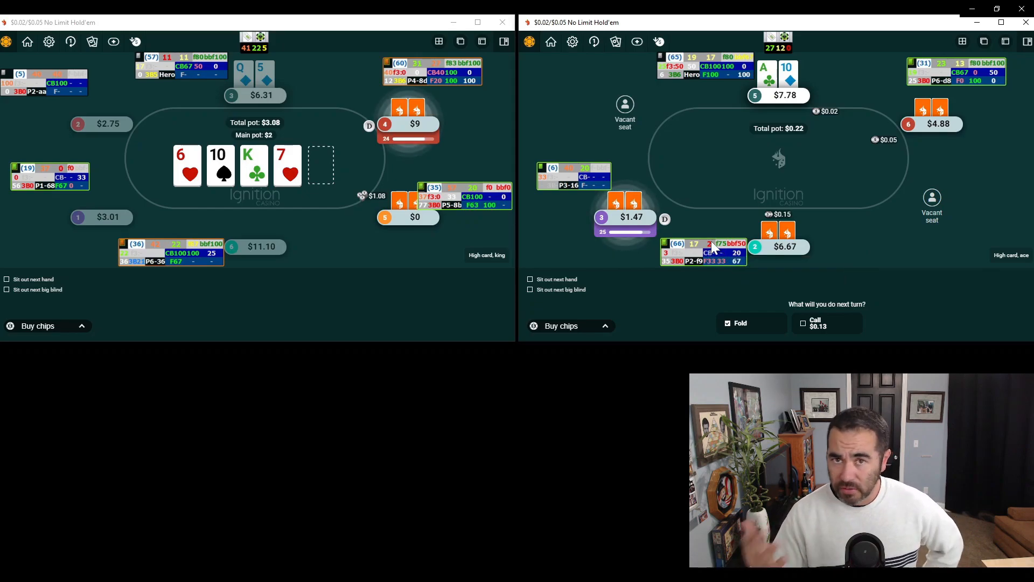
mouse_move(709, 258)
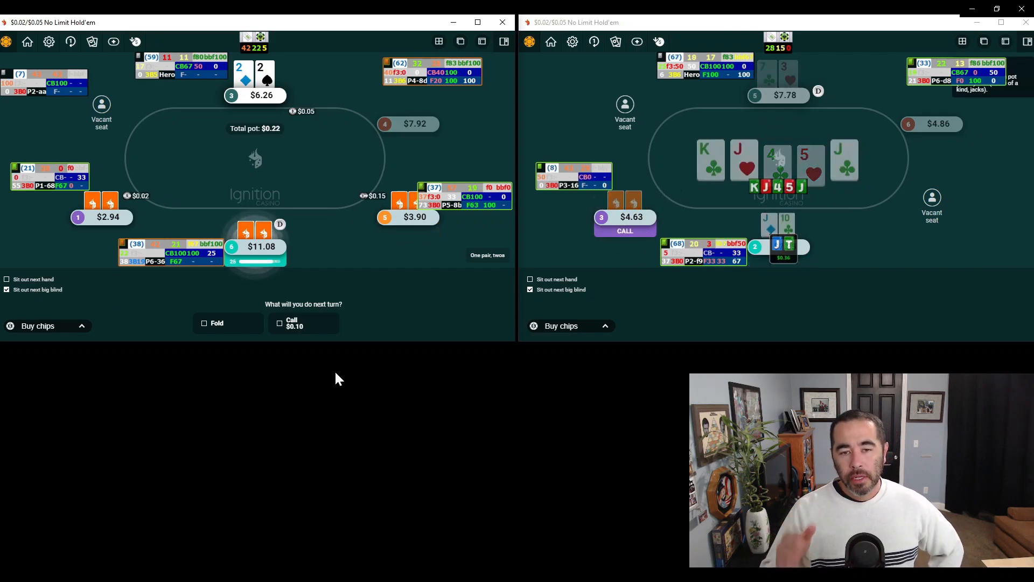
Call the $0.10 raise with pocket twos on the left table while the right table sits out.
click(530, 288)
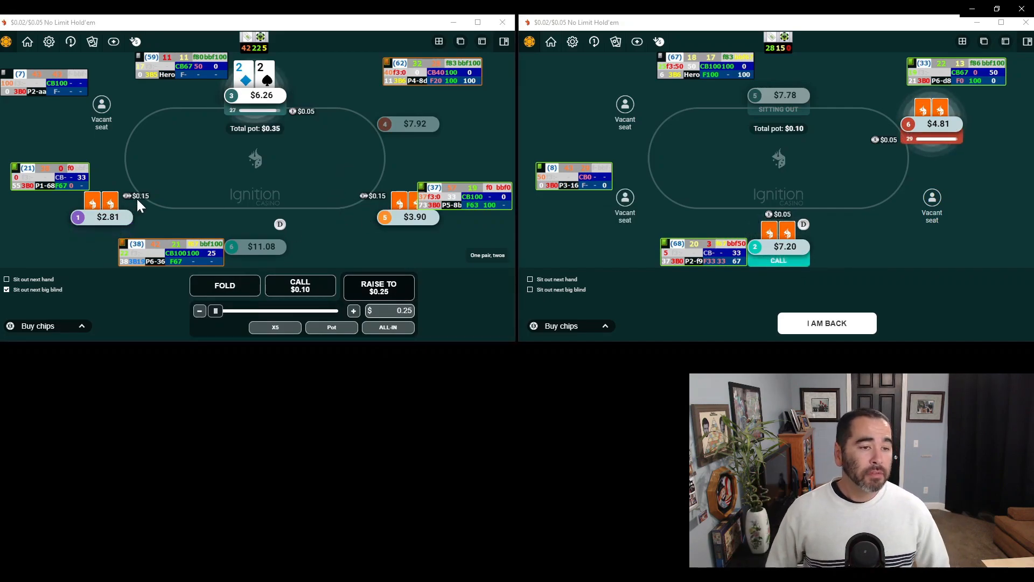
mouse_move(300, 287)
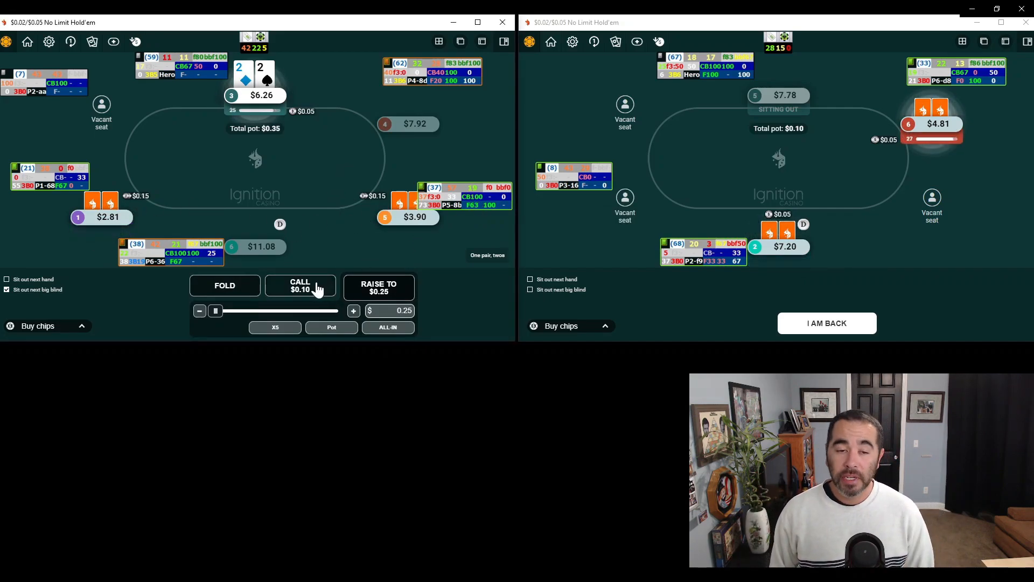
click(300, 286)
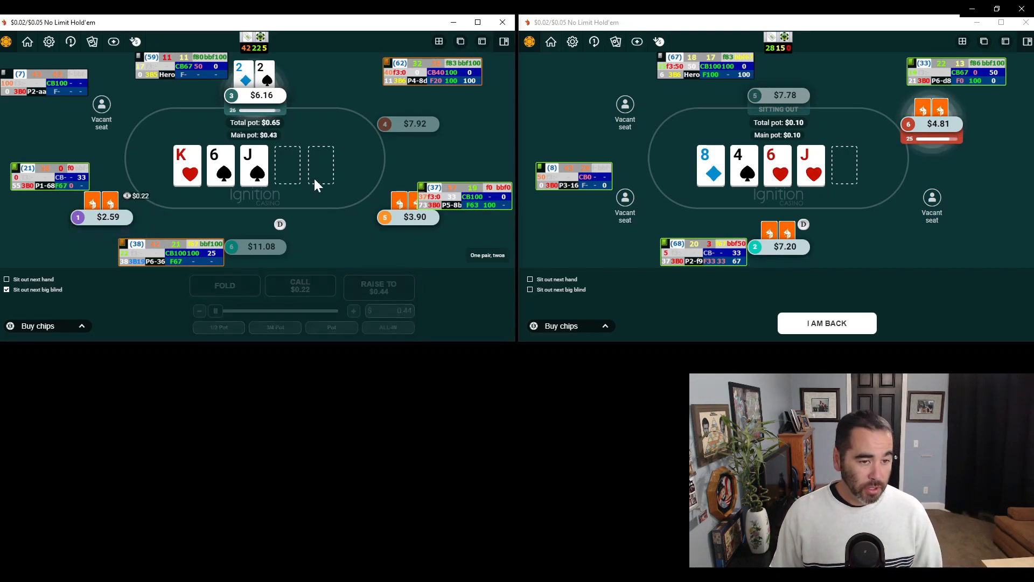
Fold pocket twos on the K-6-J flop, leaving a single table open.
click(224, 285)
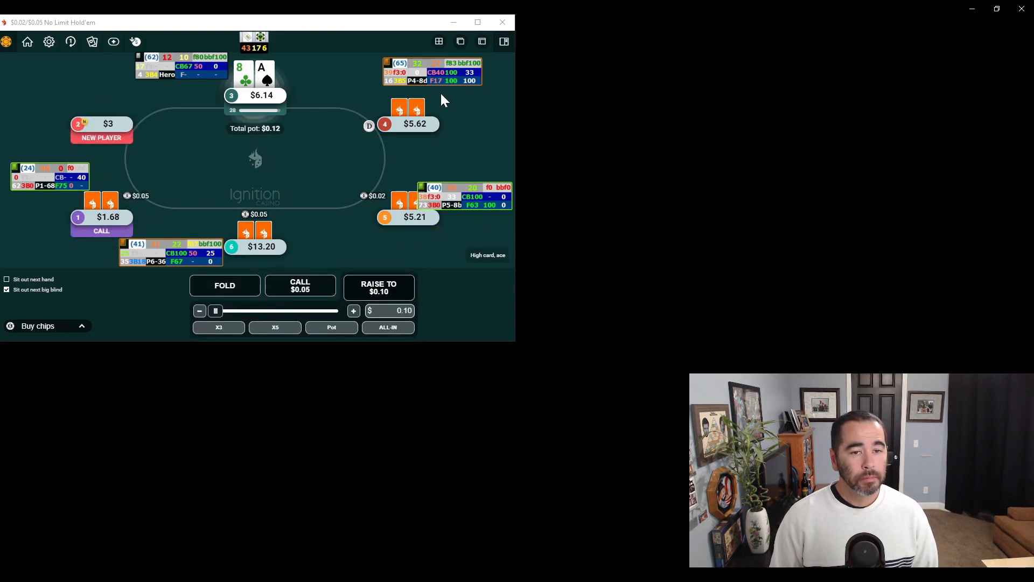
Raise A♠8♣ to $0.25 preflop to take down the blinds.
click(354, 310)
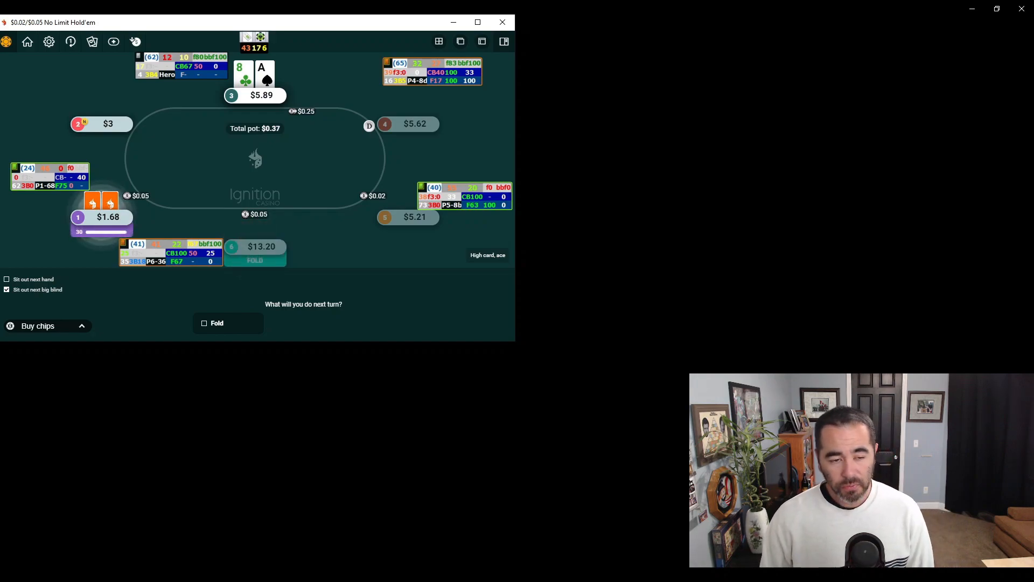
mouse_move(62, 191)
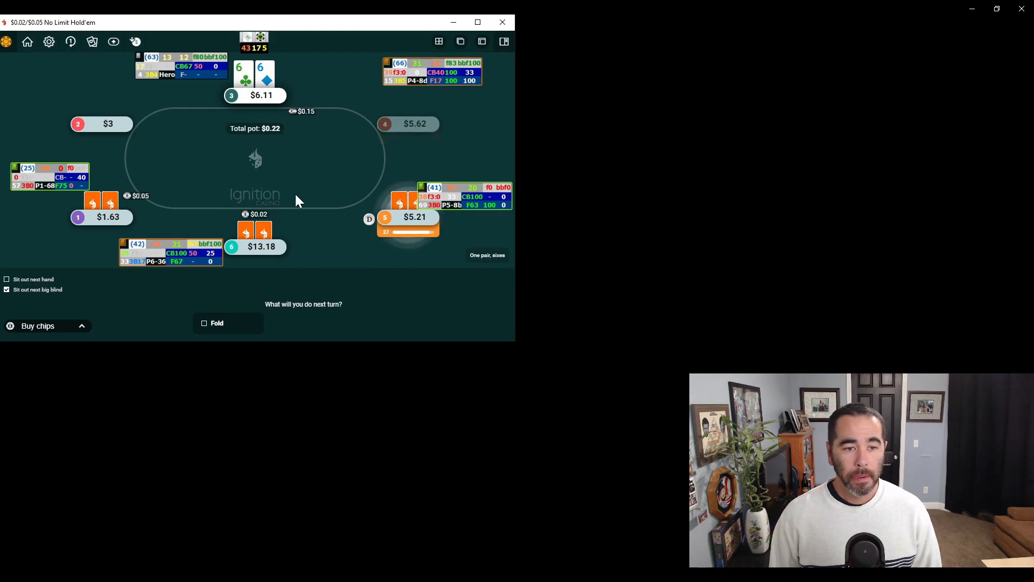
mouse_move(302, 223)
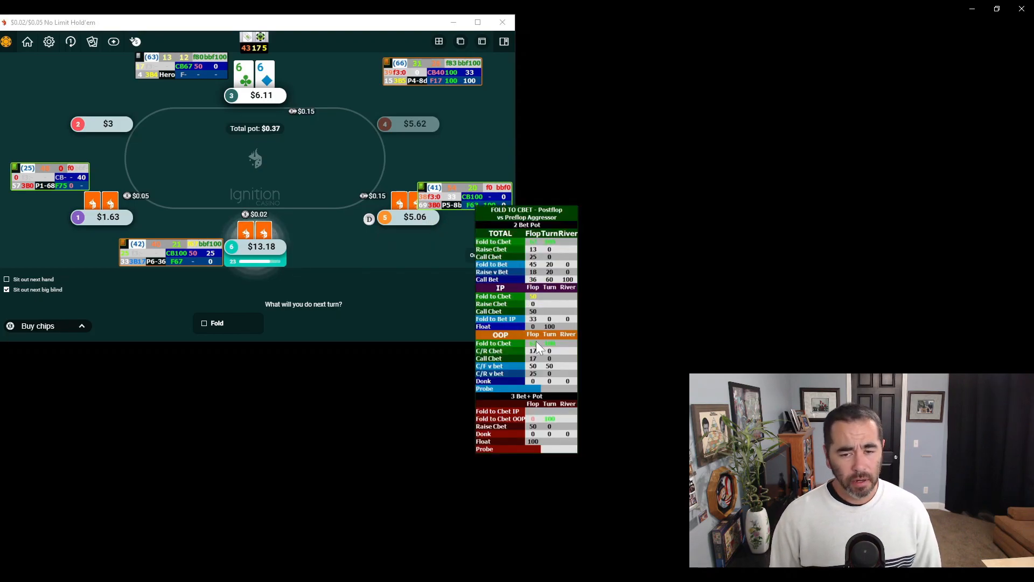
mouse_move(534, 296)
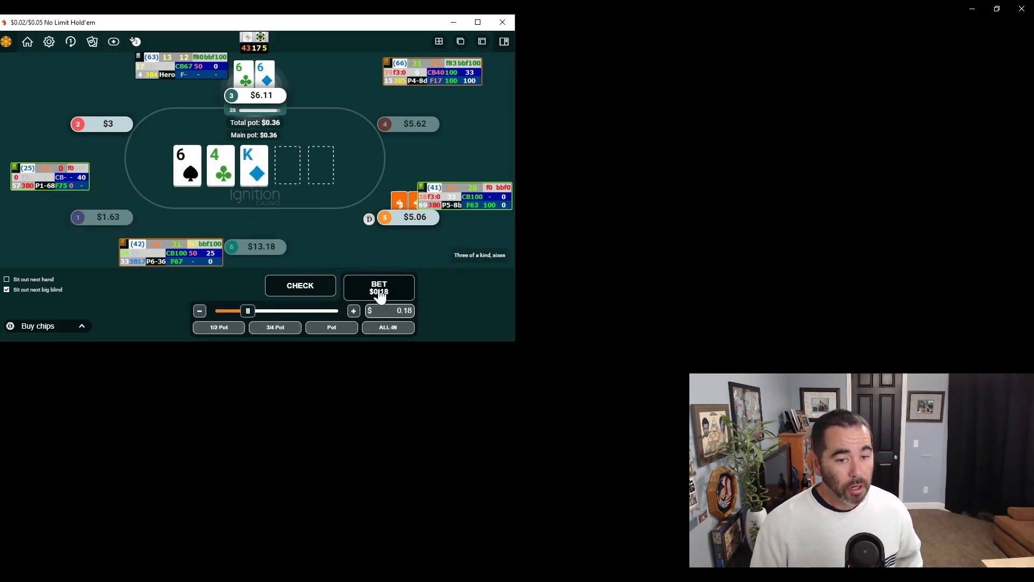
Bet $0.18 on the 6-4-K flop with the set of sixes.
click(379, 289)
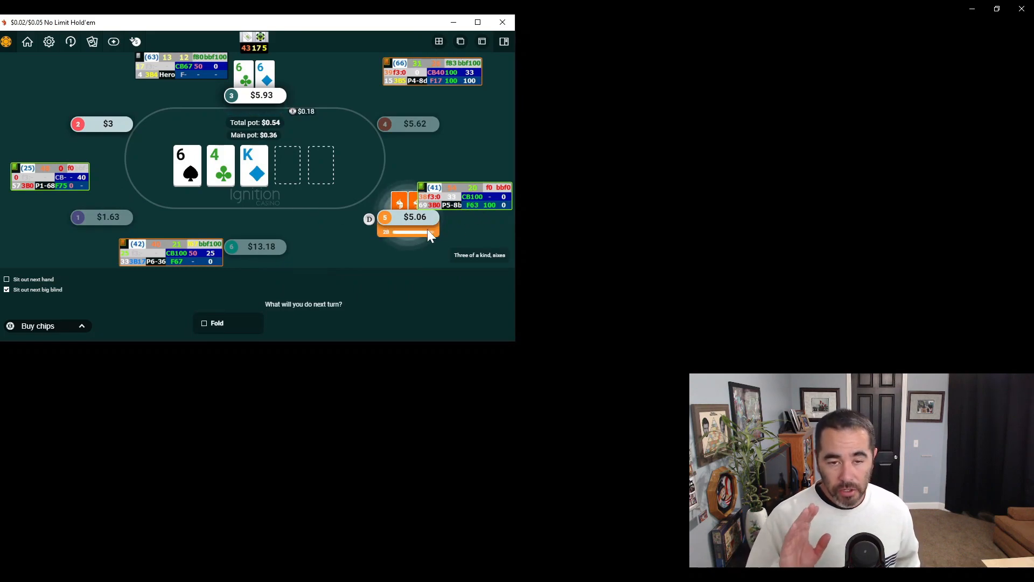
mouse_move(342, 228)
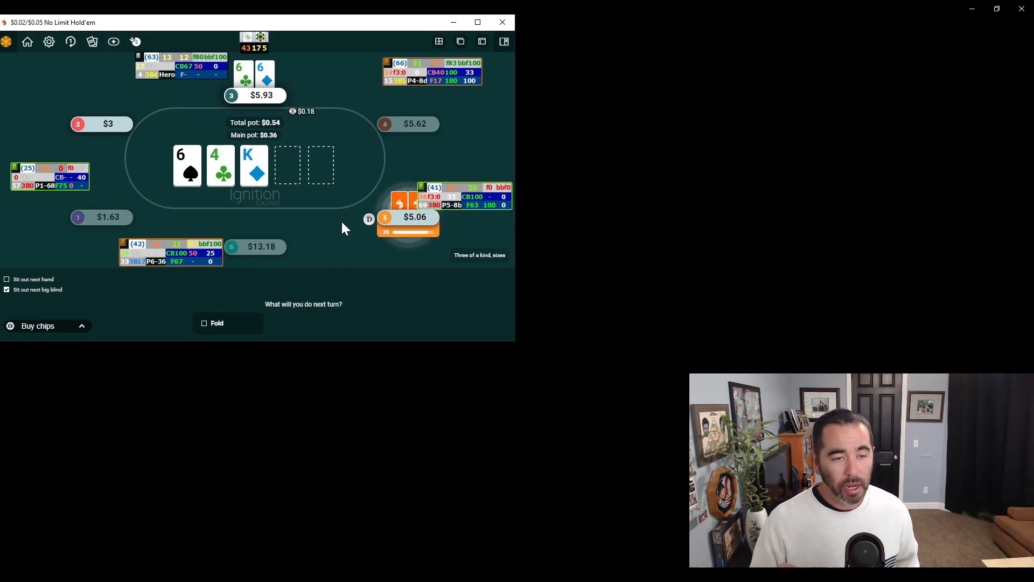
mouse_move(336, 186)
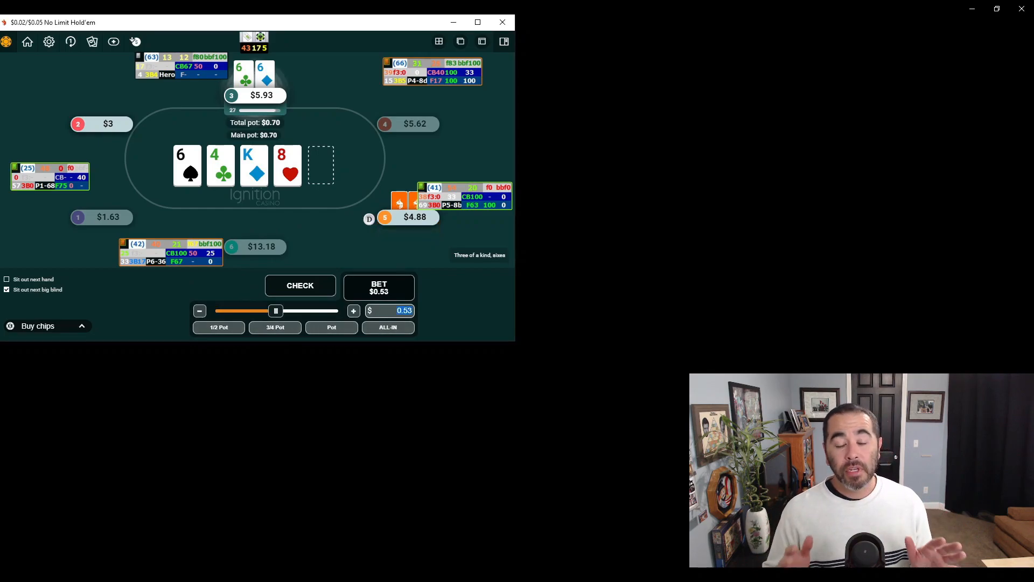
Bet the 8♥ turn with the set, then bet $1.25 on the river with sixes full.
click(200, 311)
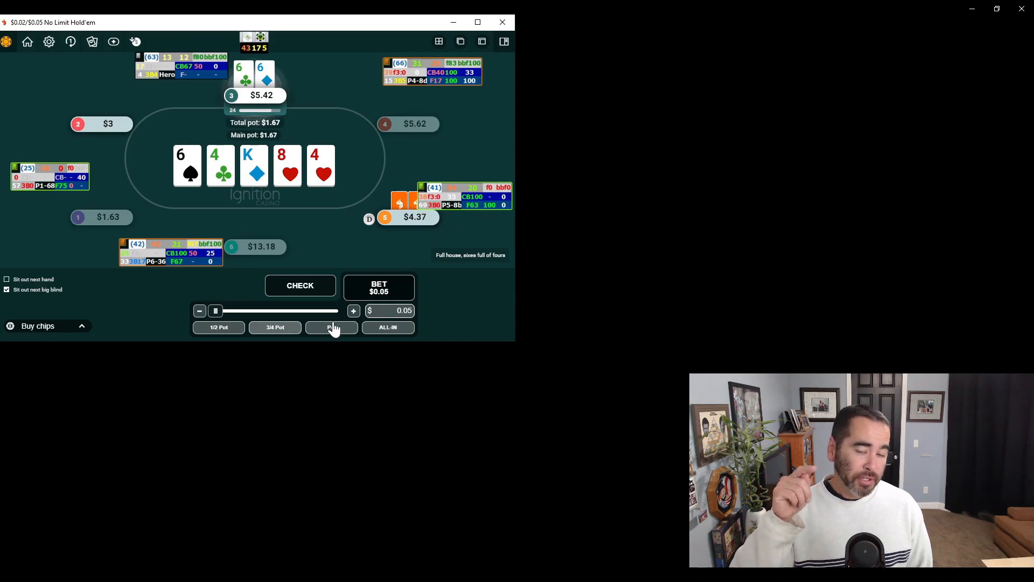
mouse_move(301, 332)
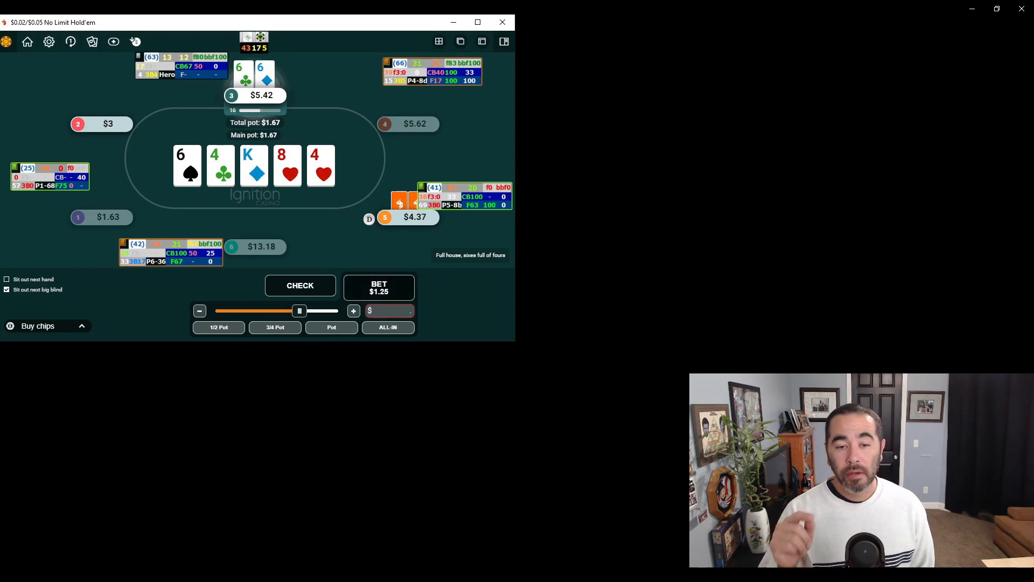
click(299, 285)
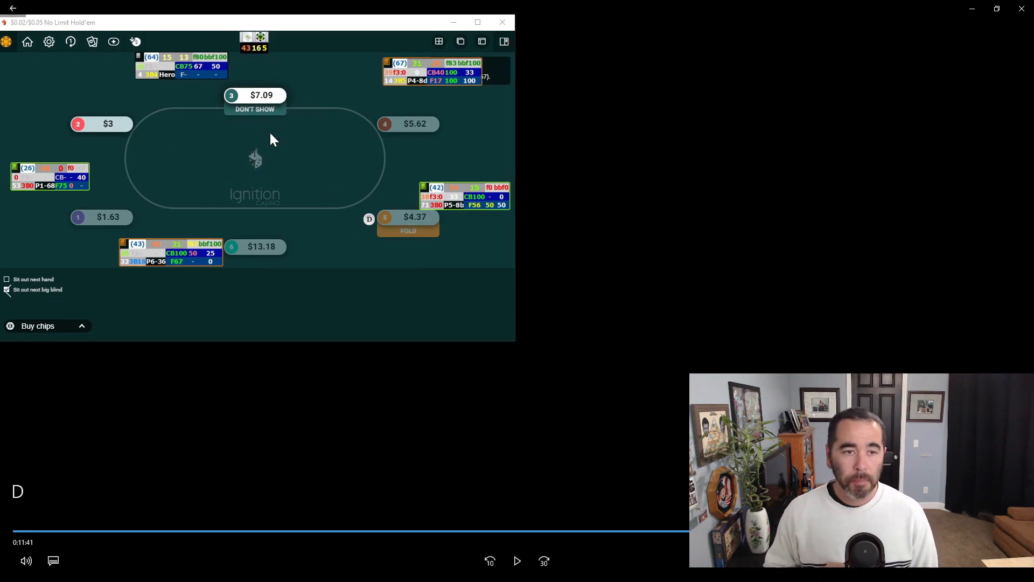
mouse_move(534, 483)
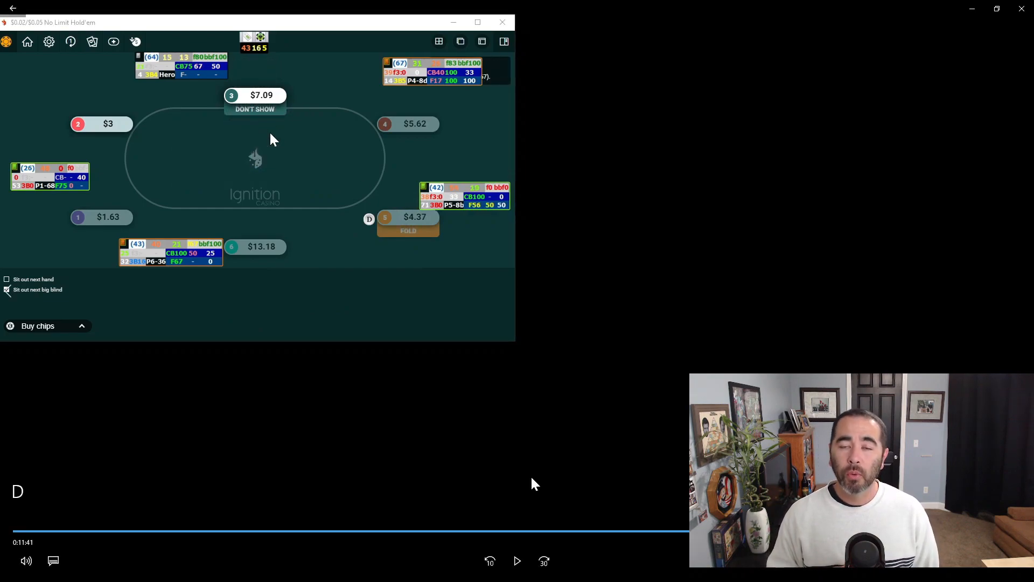